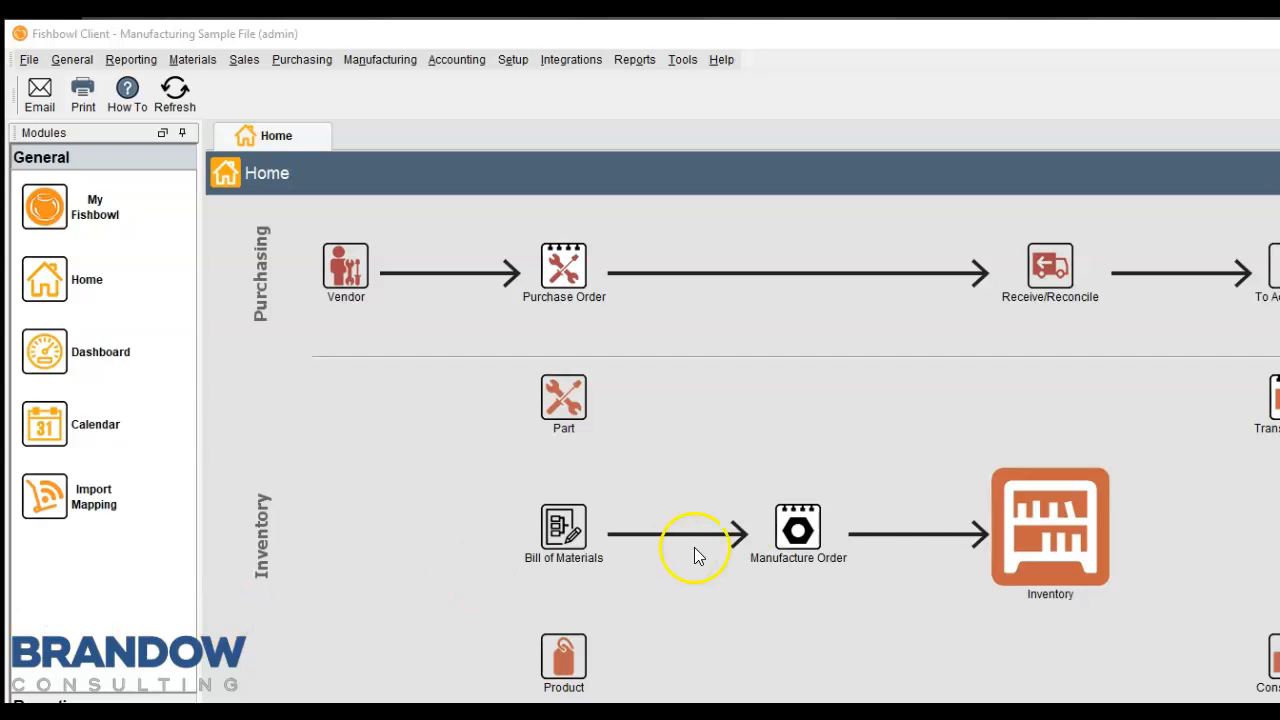
View inventory details, then expand the Inventory report category and run one of its reports
click(1050, 528)
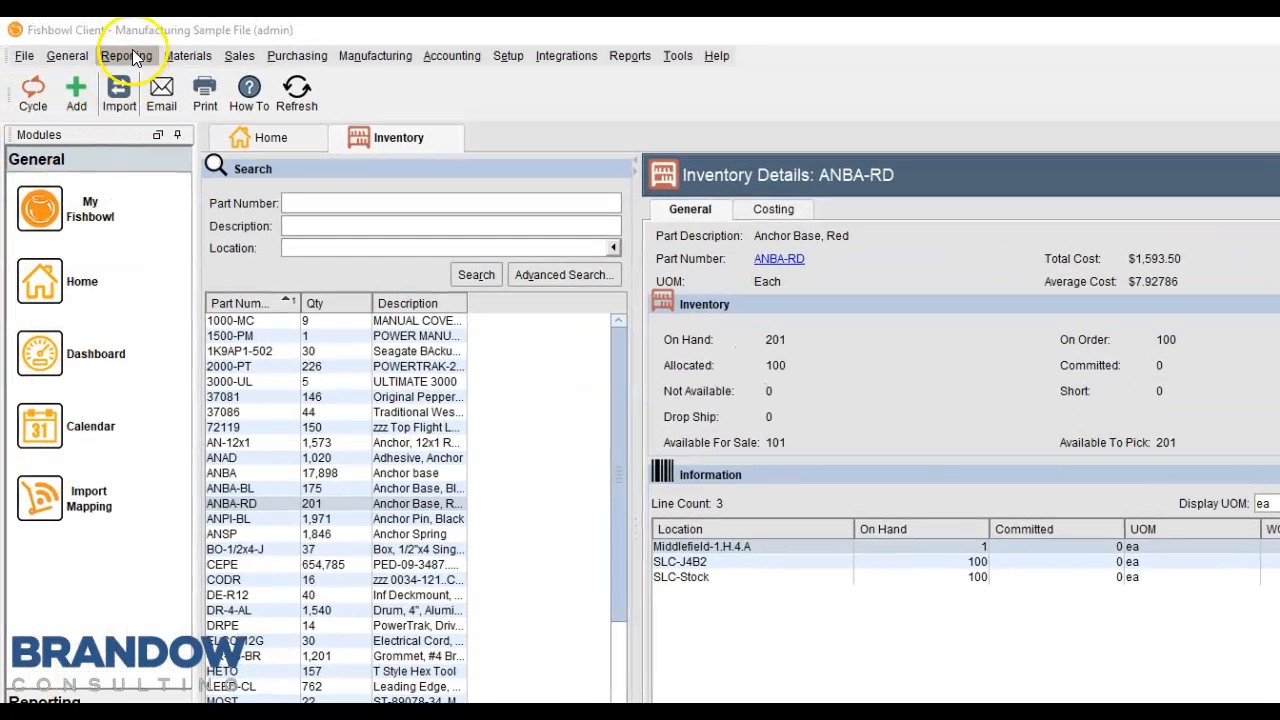
click(128, 56)
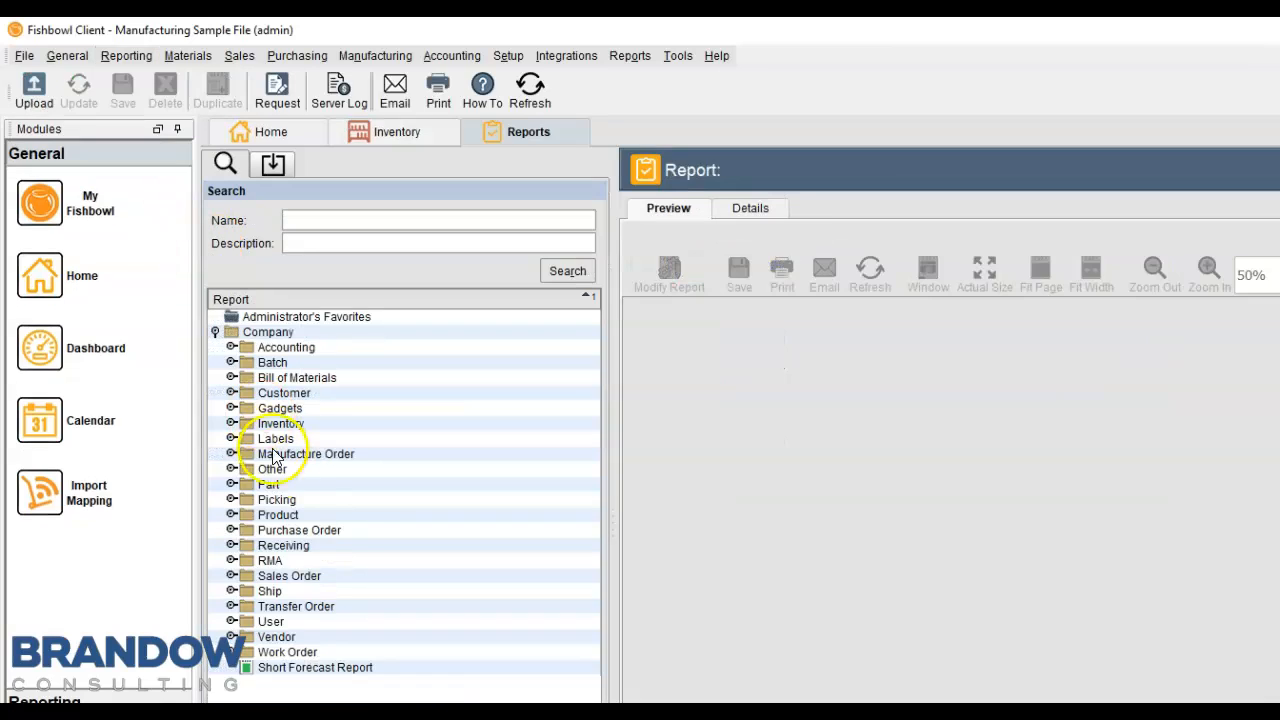
mouse_move(238, 452)
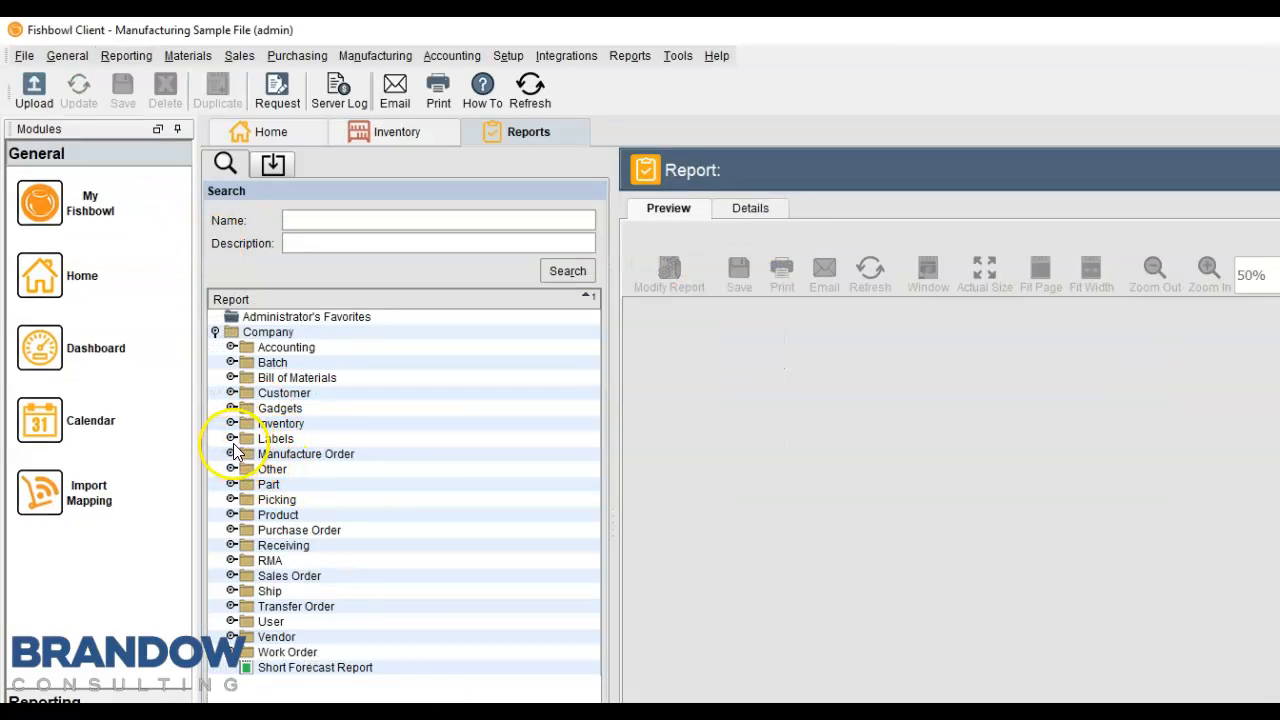
click(232, 424)
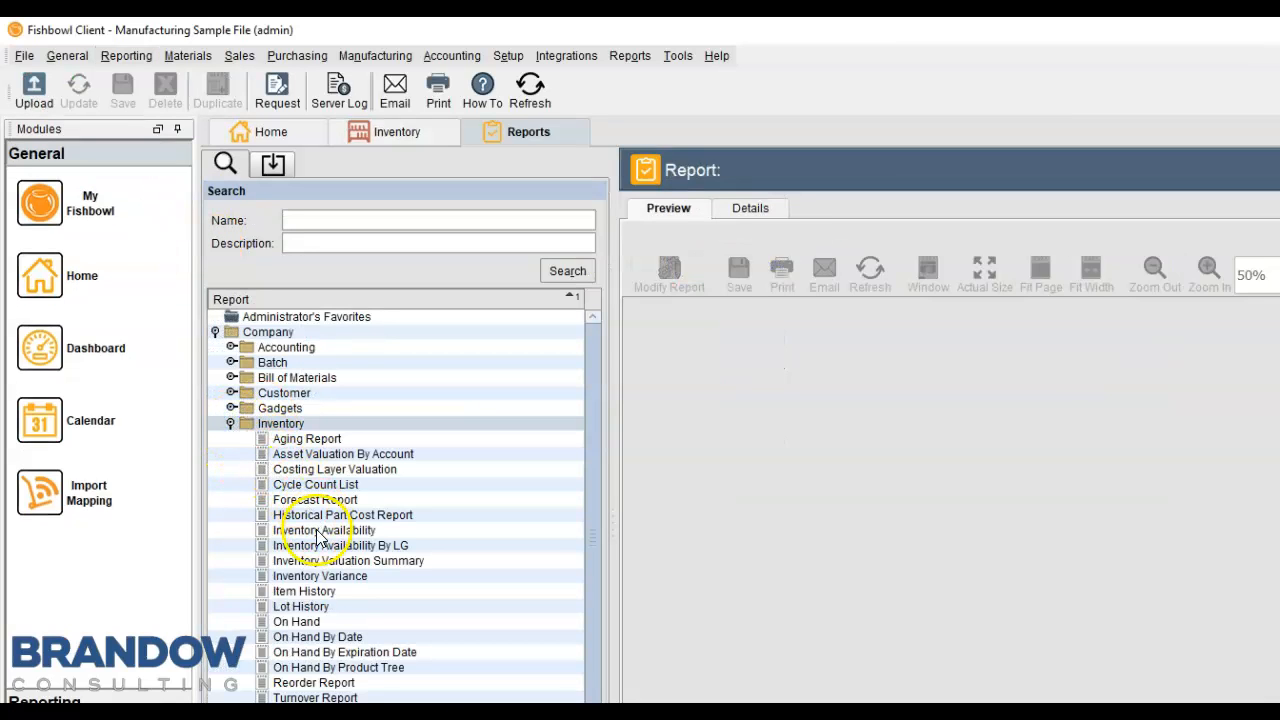
double_click(348, 560)
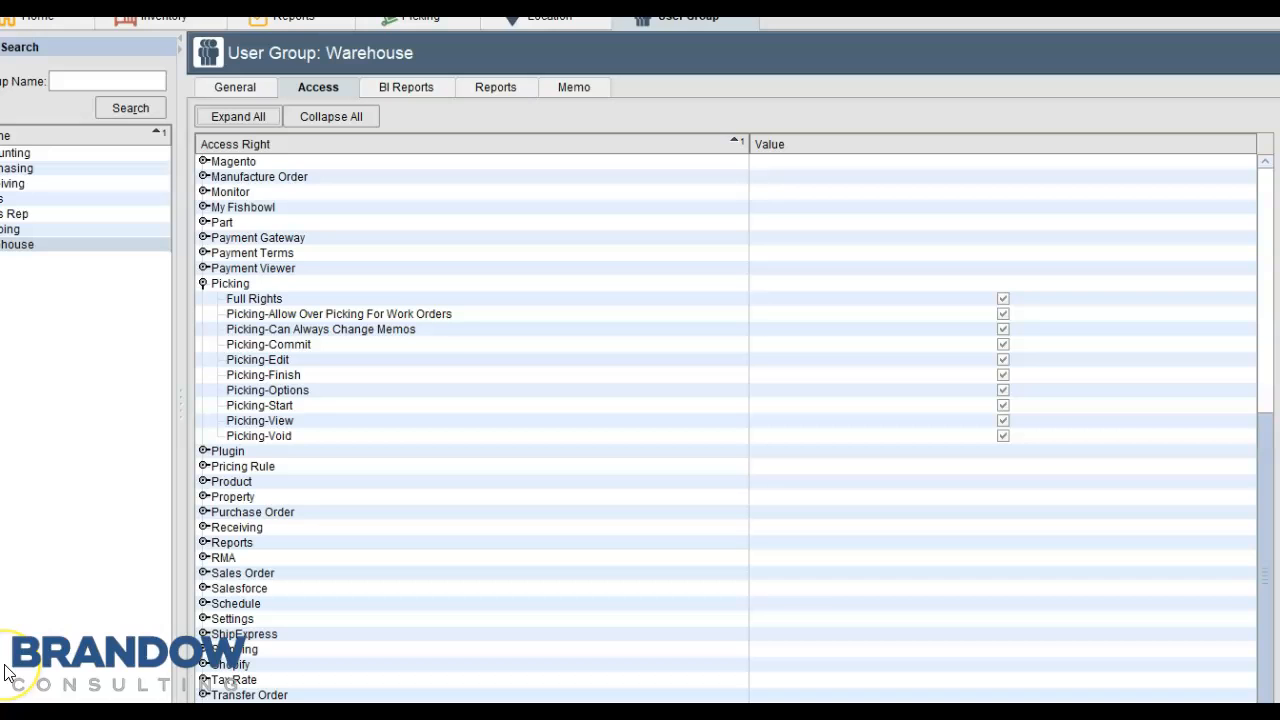
mouse_move(330, 250)
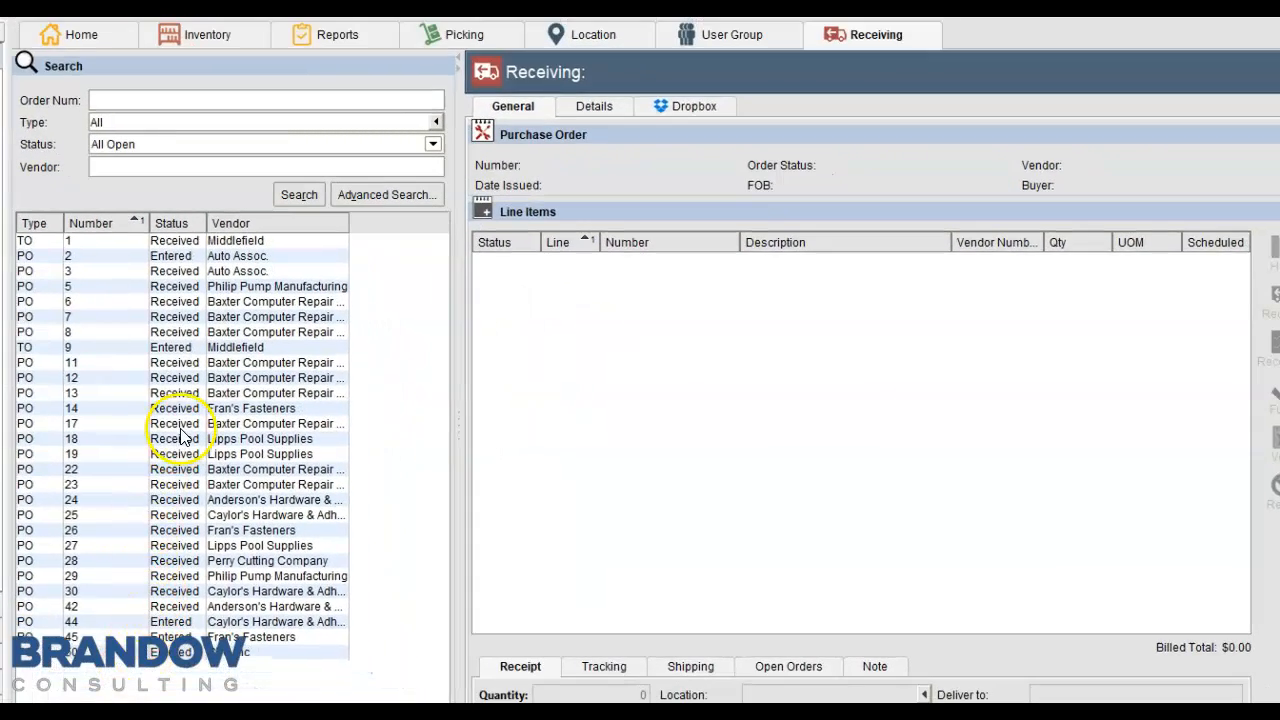
Select a purchase order in the Receiving list to review it
click(176, 424)
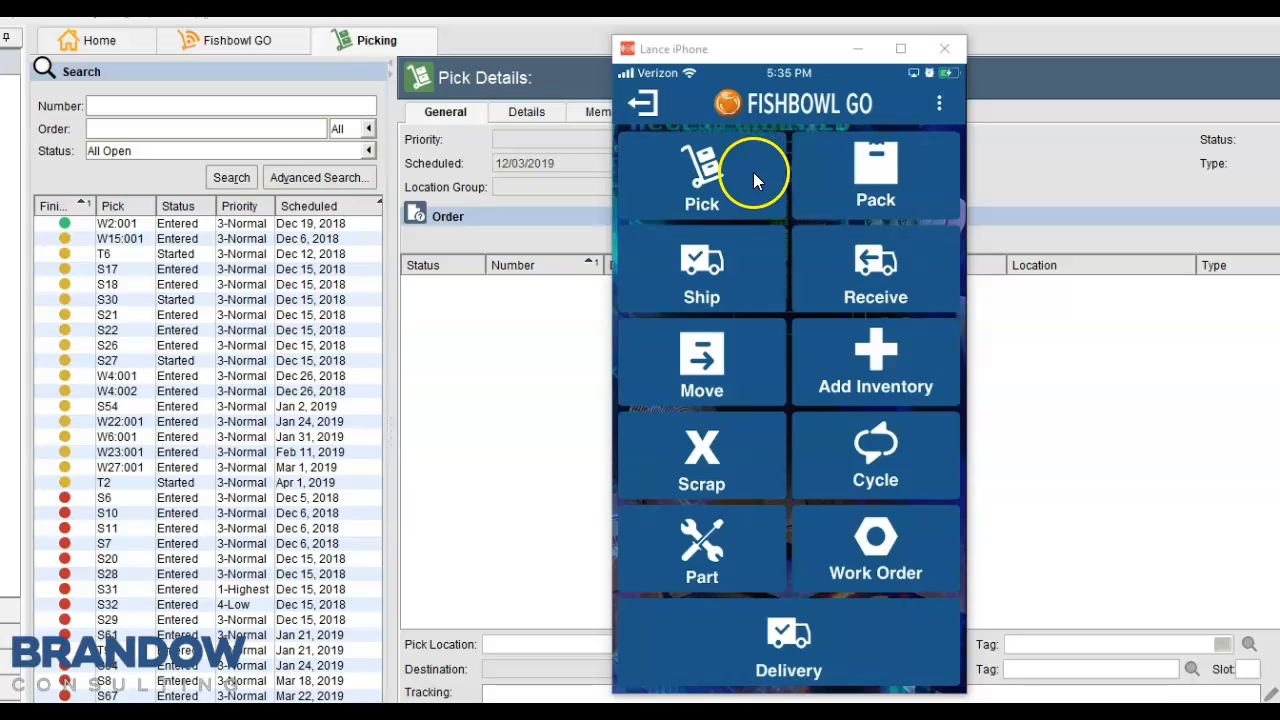
mouse_move(740, 288)
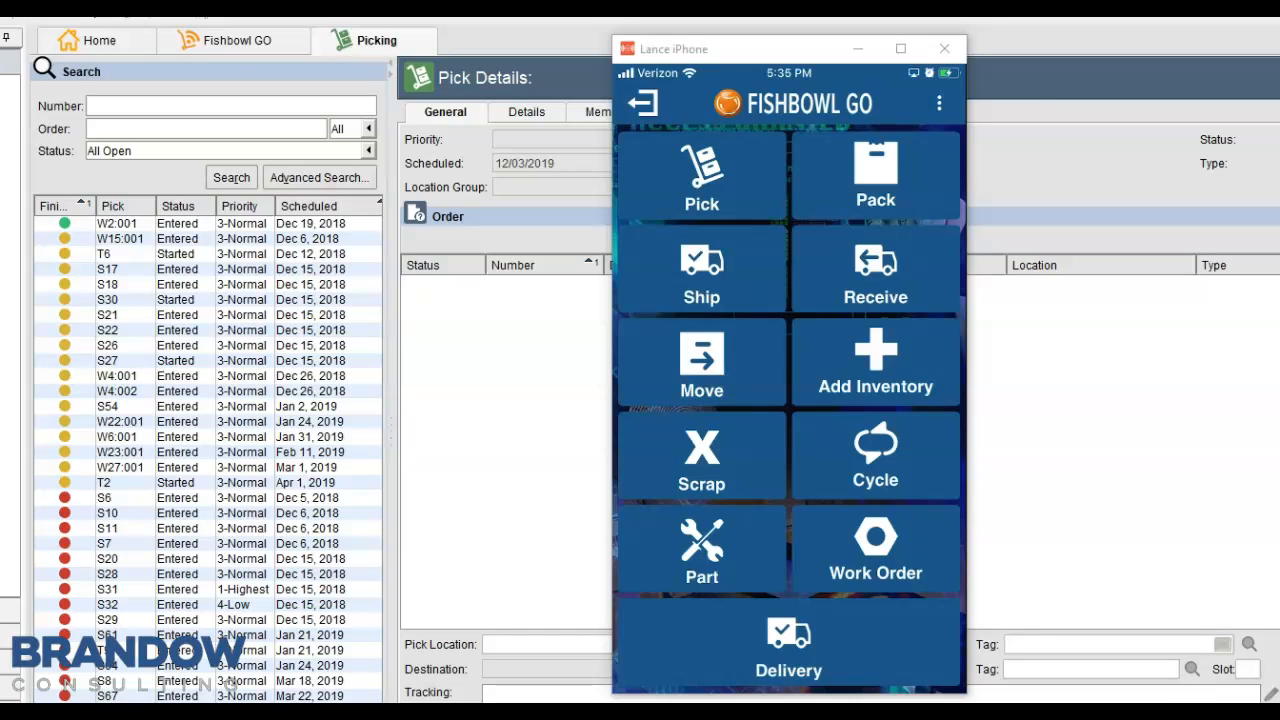
mouse_move(742, 288)
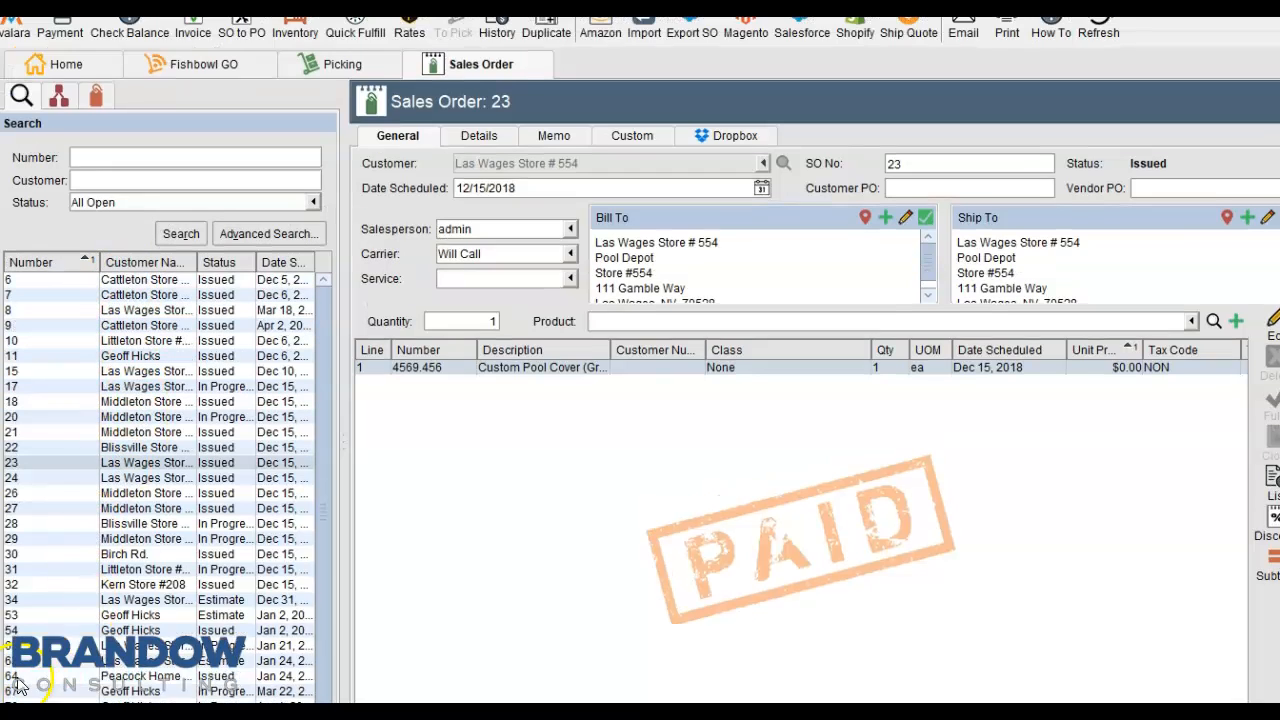
Browse the Integrations menu, then confirm emailing the report for sales order 77
click(364, 52)
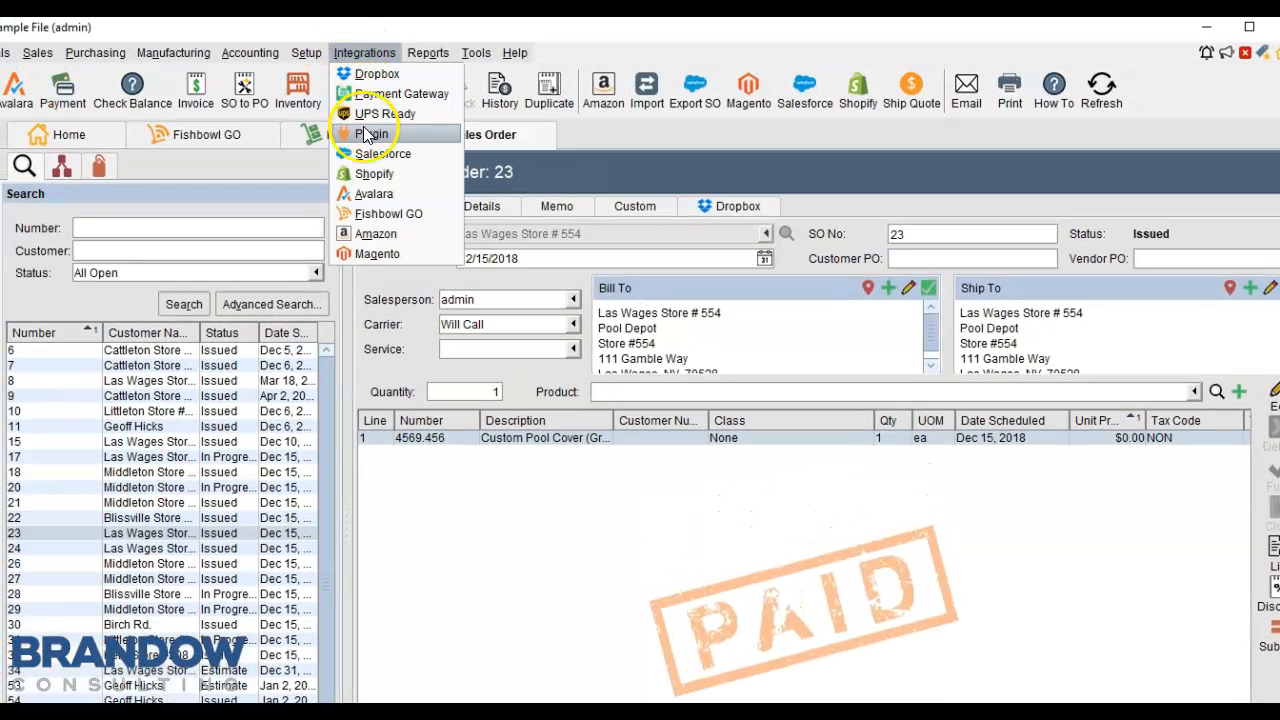
mouse_move(376, 194)
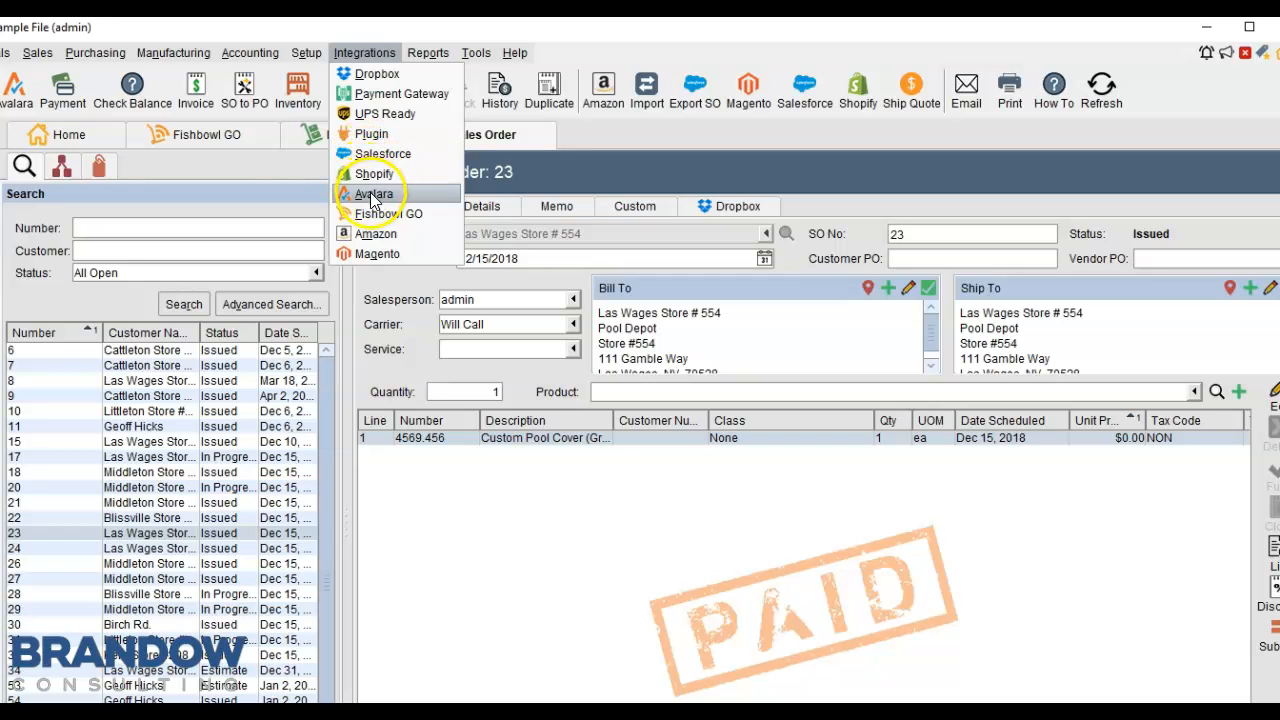
mouse_move(388, 212)
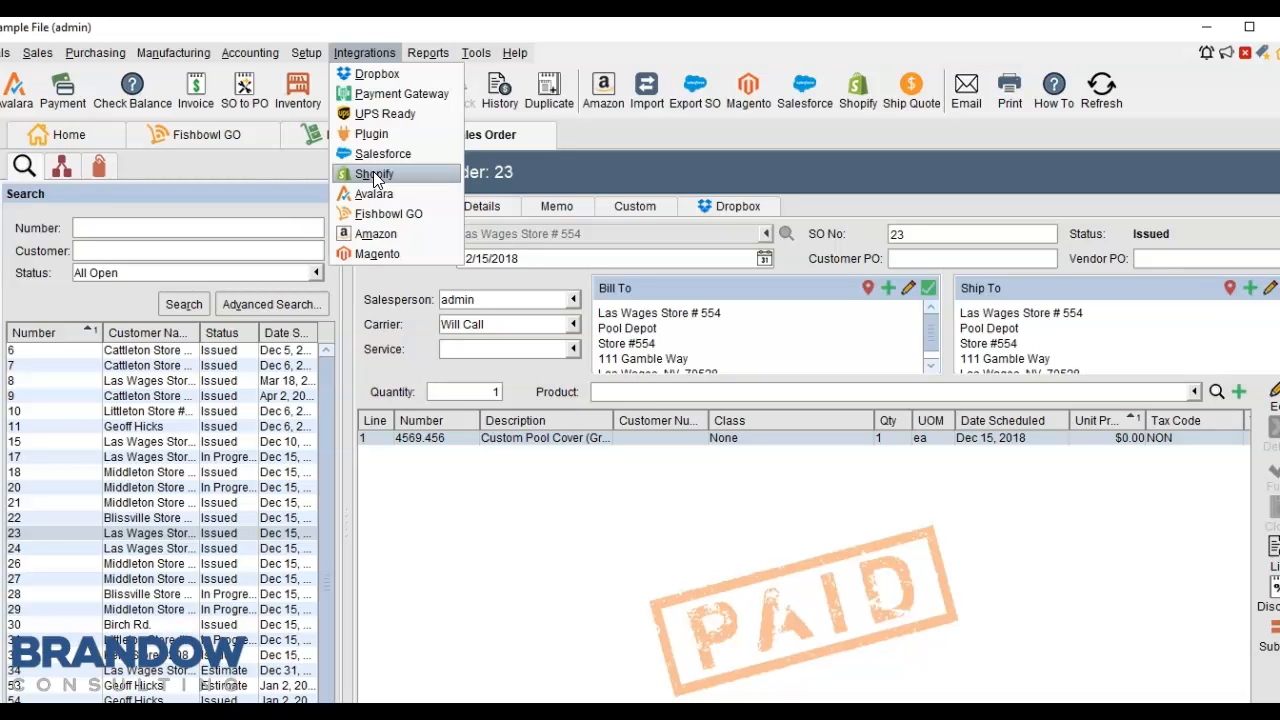
mouse_move(330, 184)
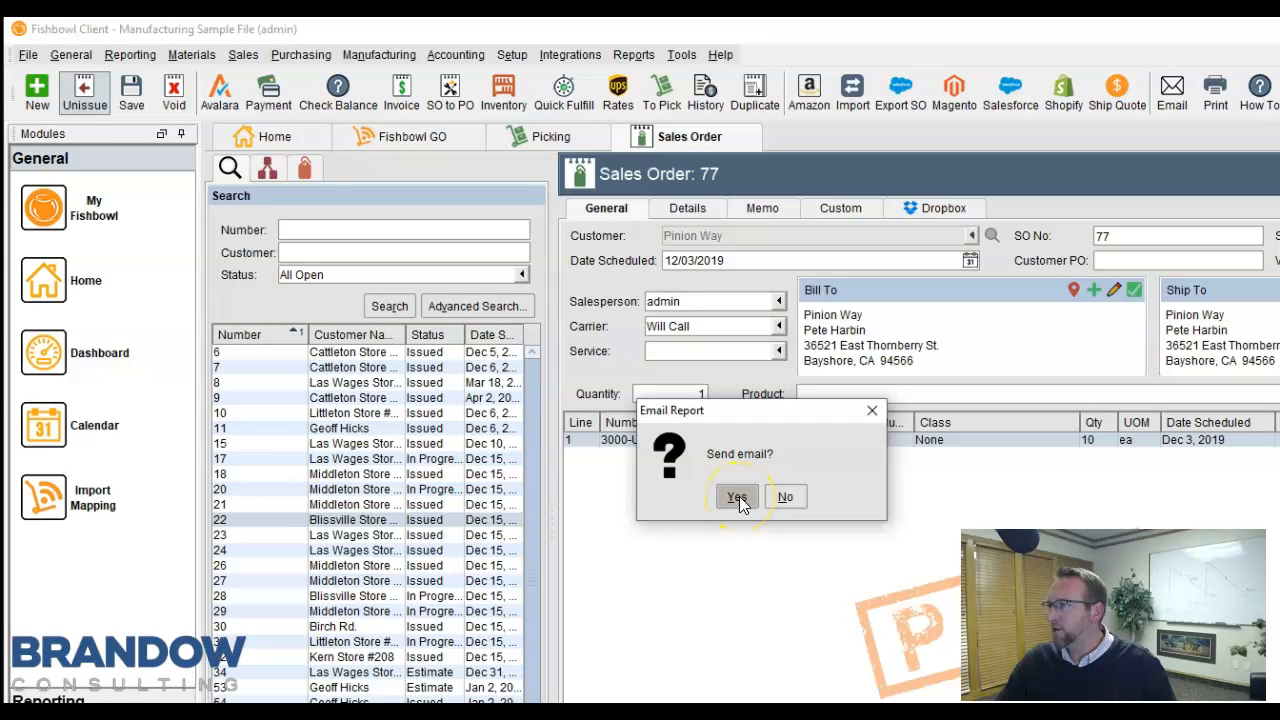
click(736, 496)
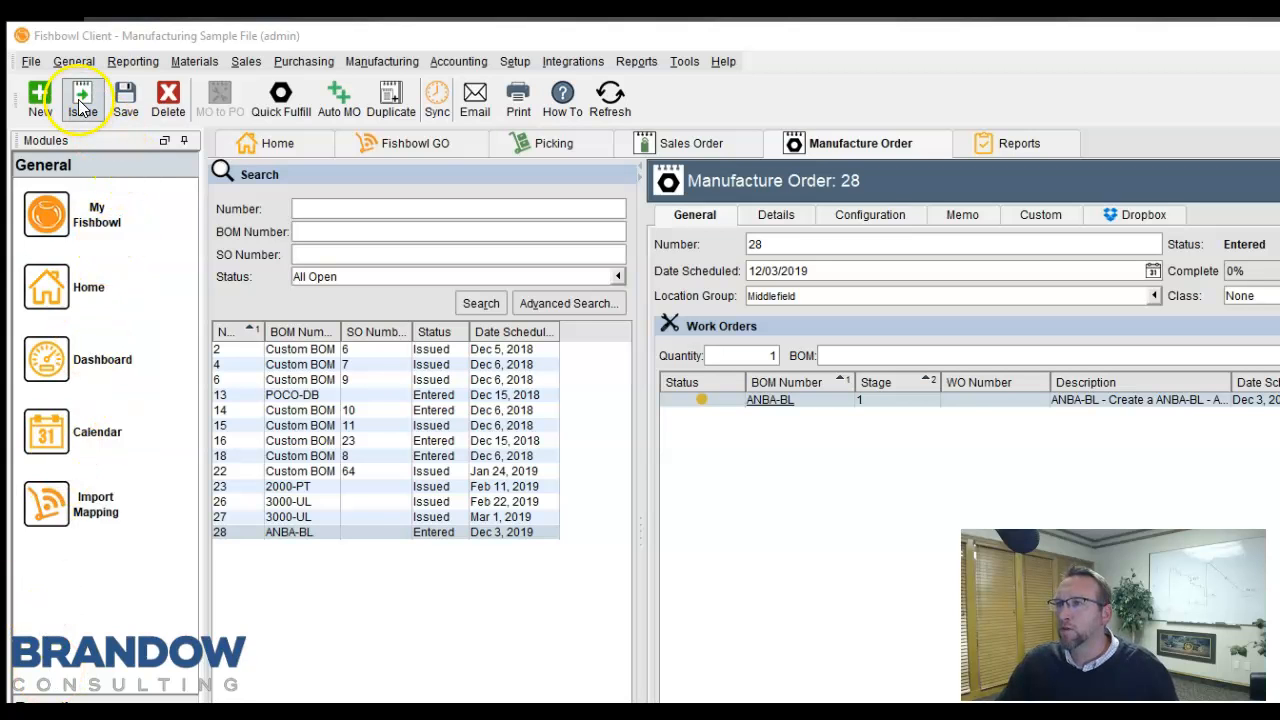
Issue manufacture order 28, creating work order 28:001 for ANBA-BL, and review its schedule
click(82, 96)
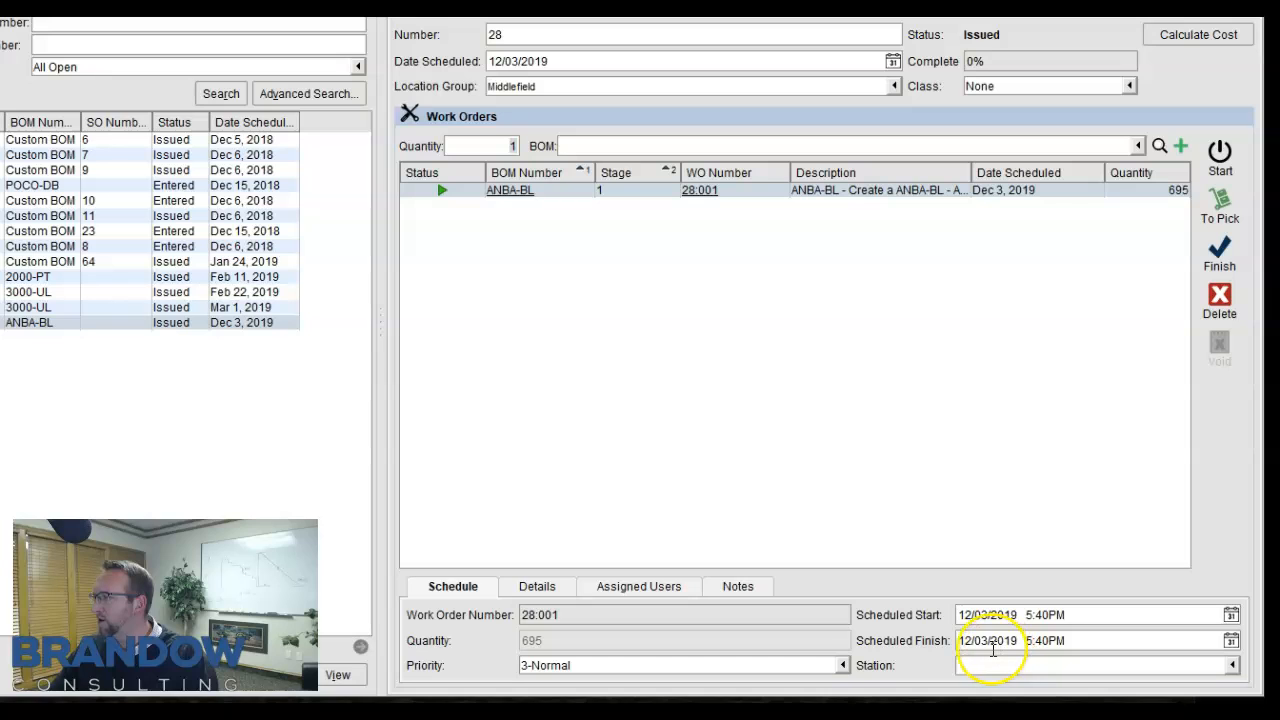
click(1204, 664)
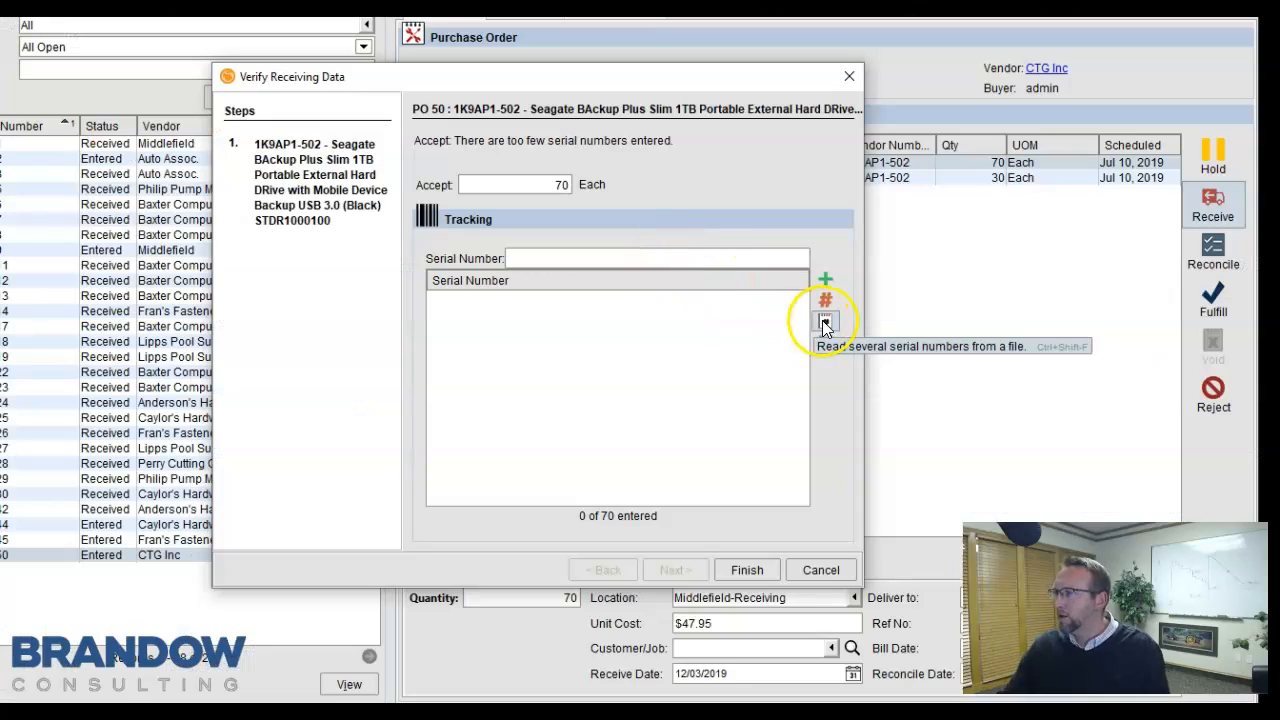
Receive 70 Seagate drives on PO 50 with batch serial numbers starting at 123, then go to Inventory
click(824, 300)
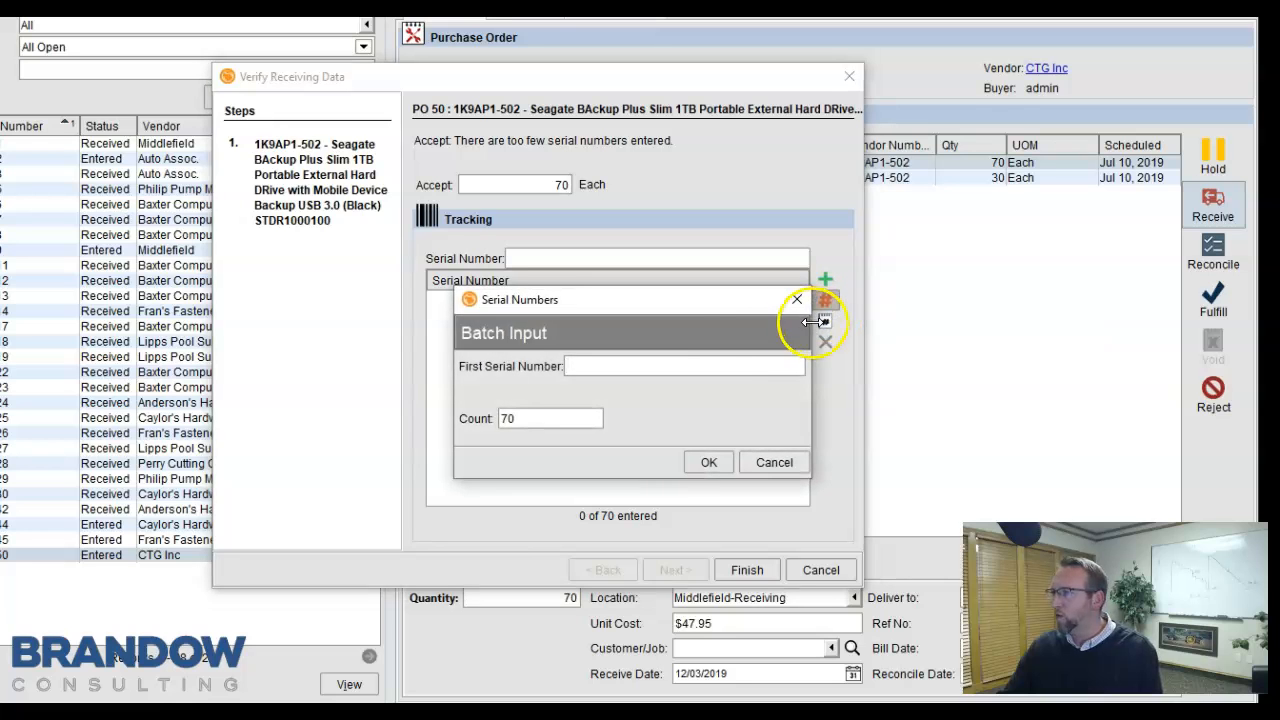
click(708, 462)
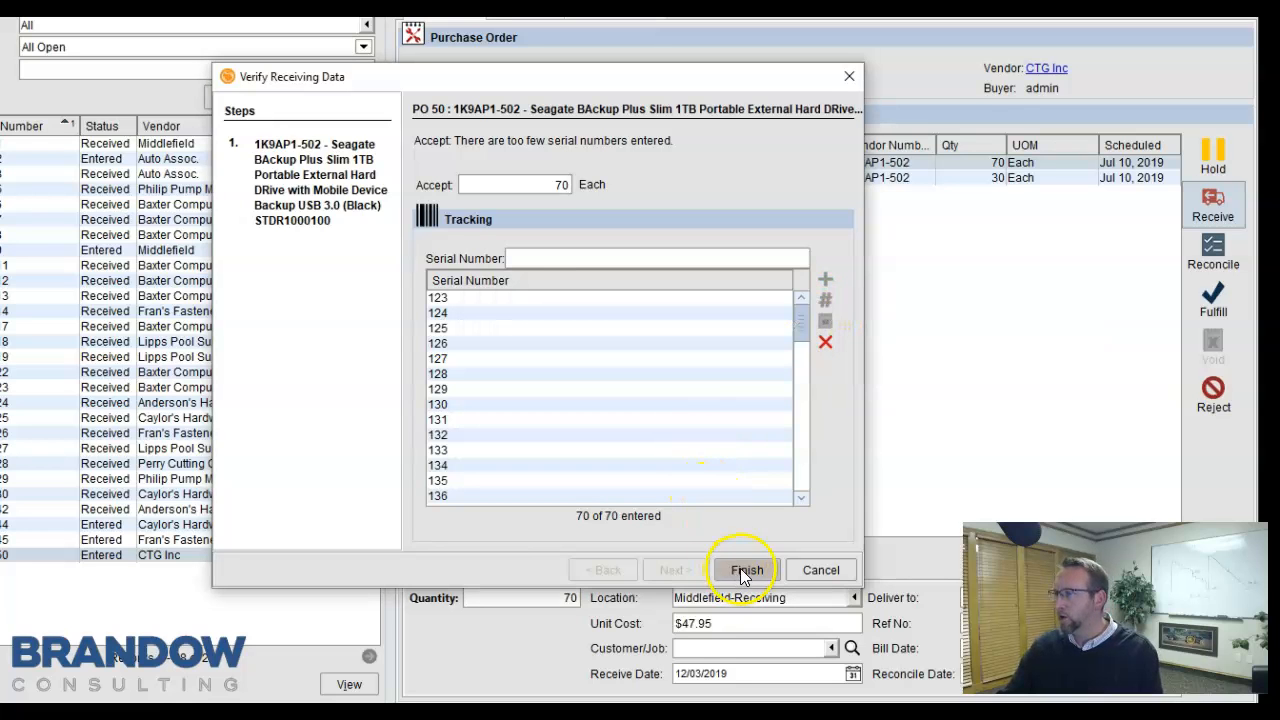
click(744, 568)
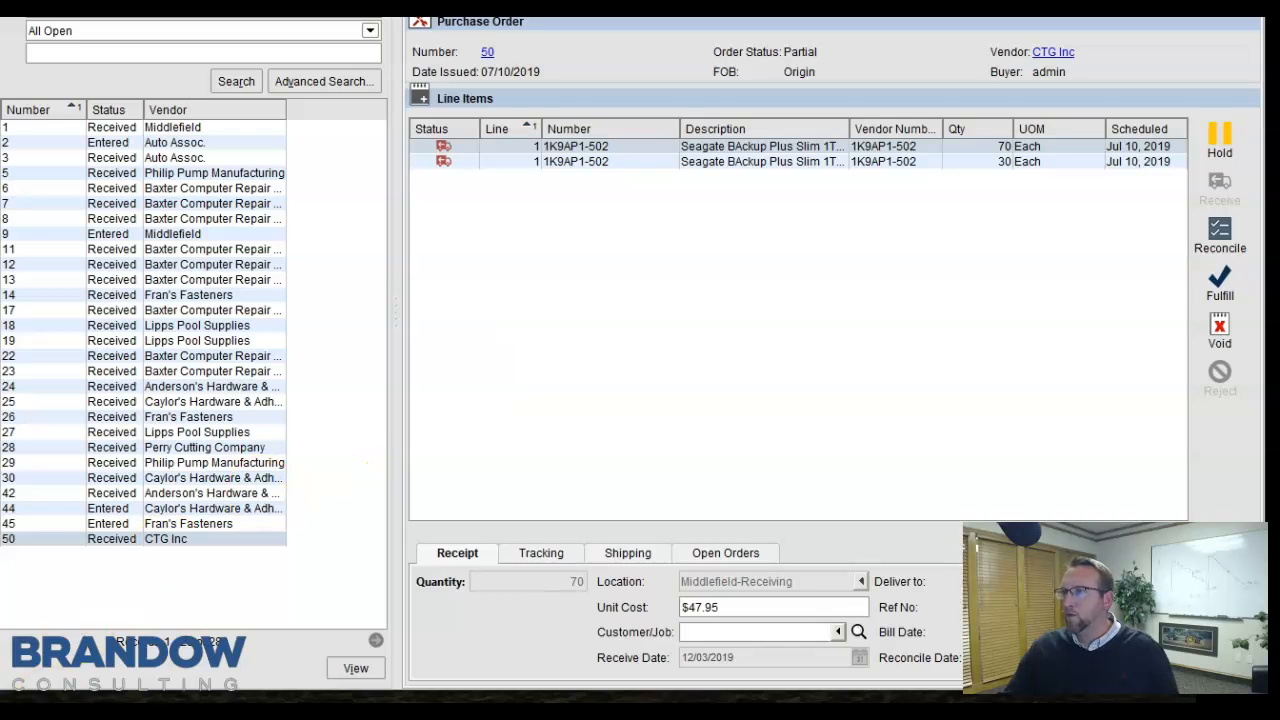
click(952, 36)
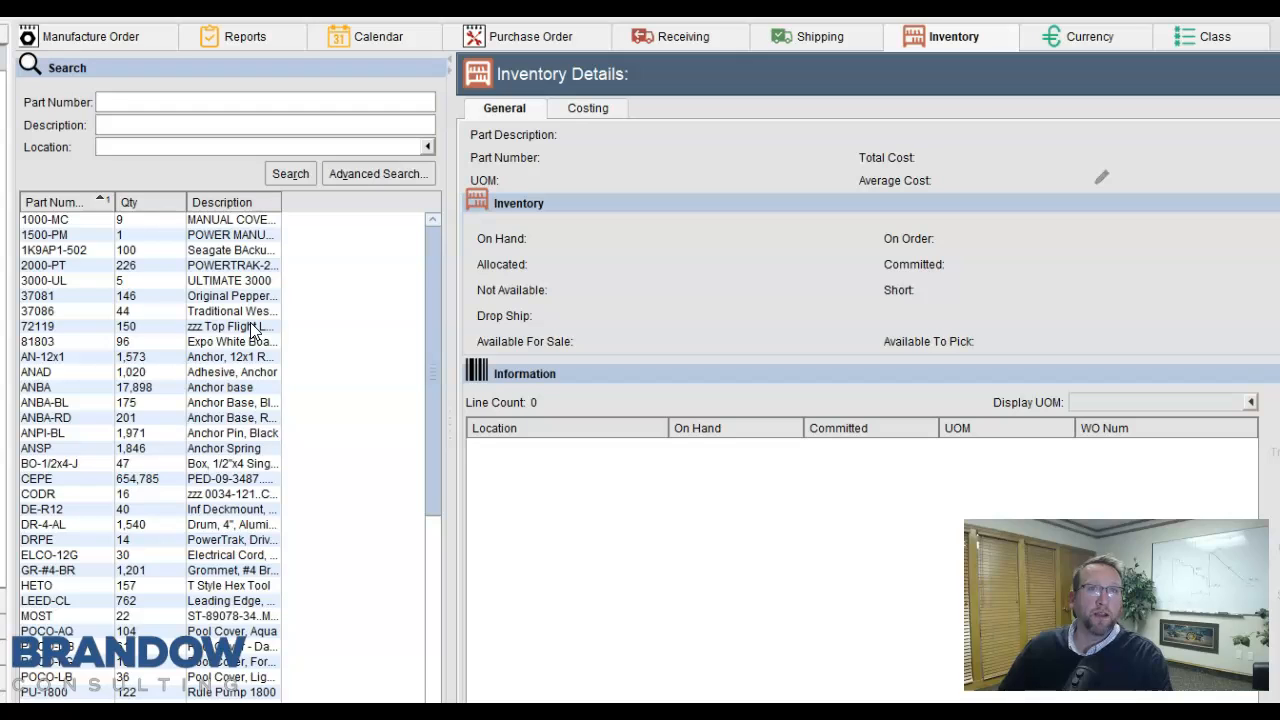
Show part ANAD's costing: average cost $6.18673 and its FIFO/LIFO cost layers
click(36, 370)
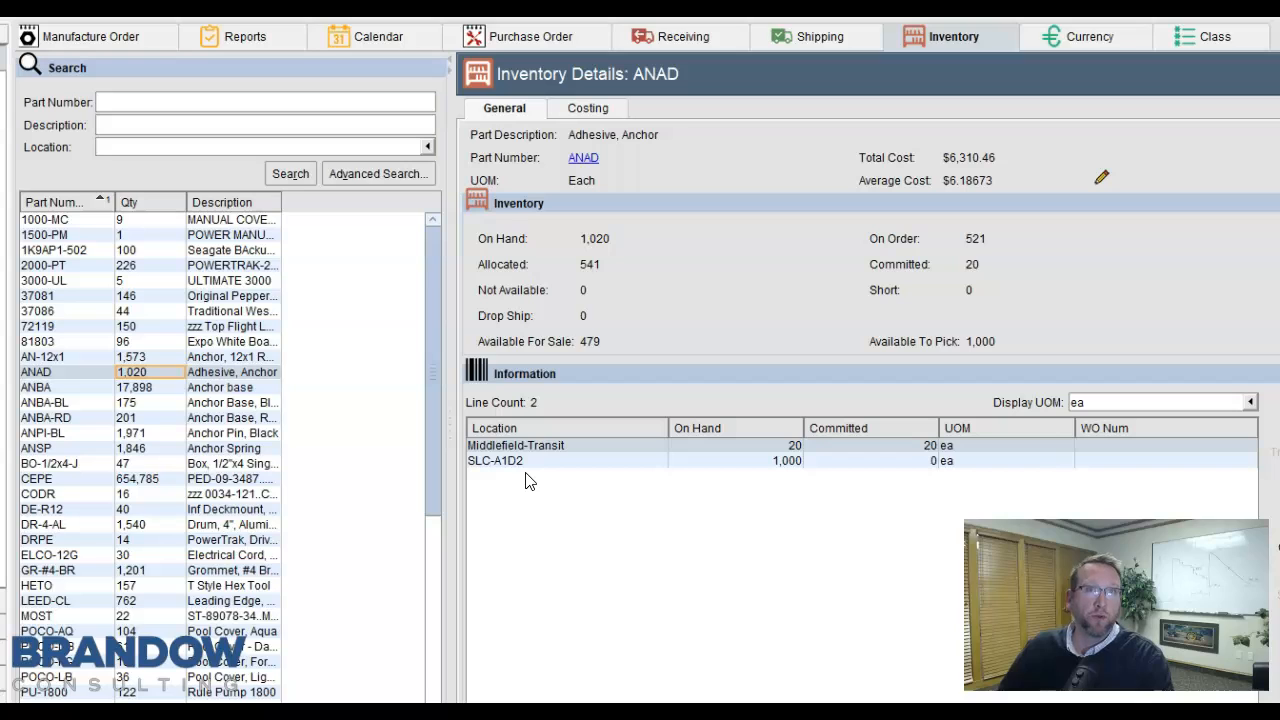
mouse_move(588, 108)
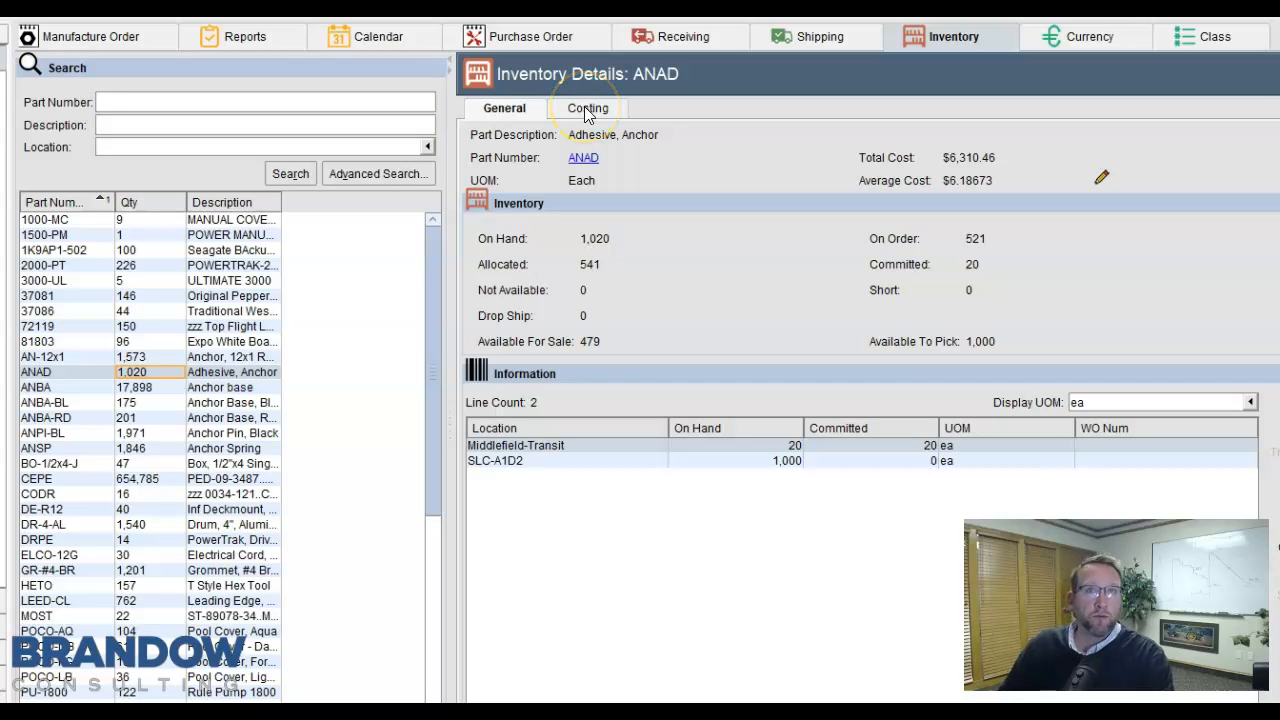
click(586, 108)
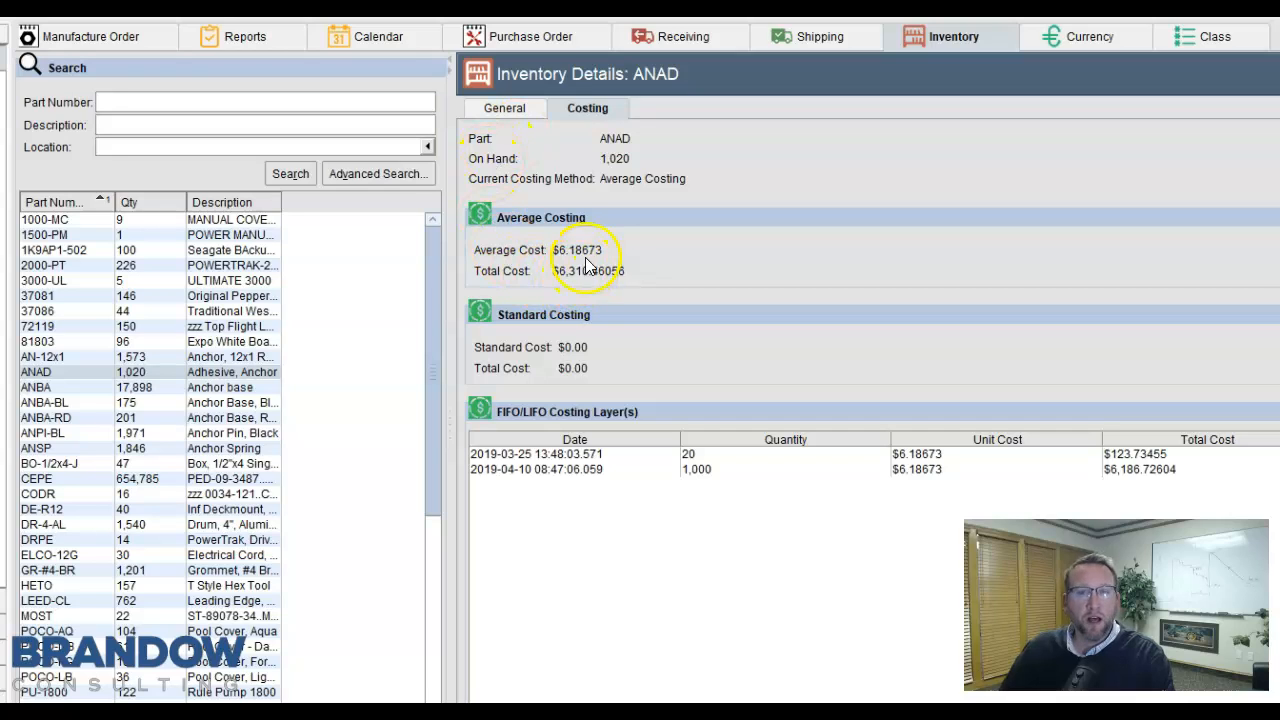
mouse_move(480, 420)
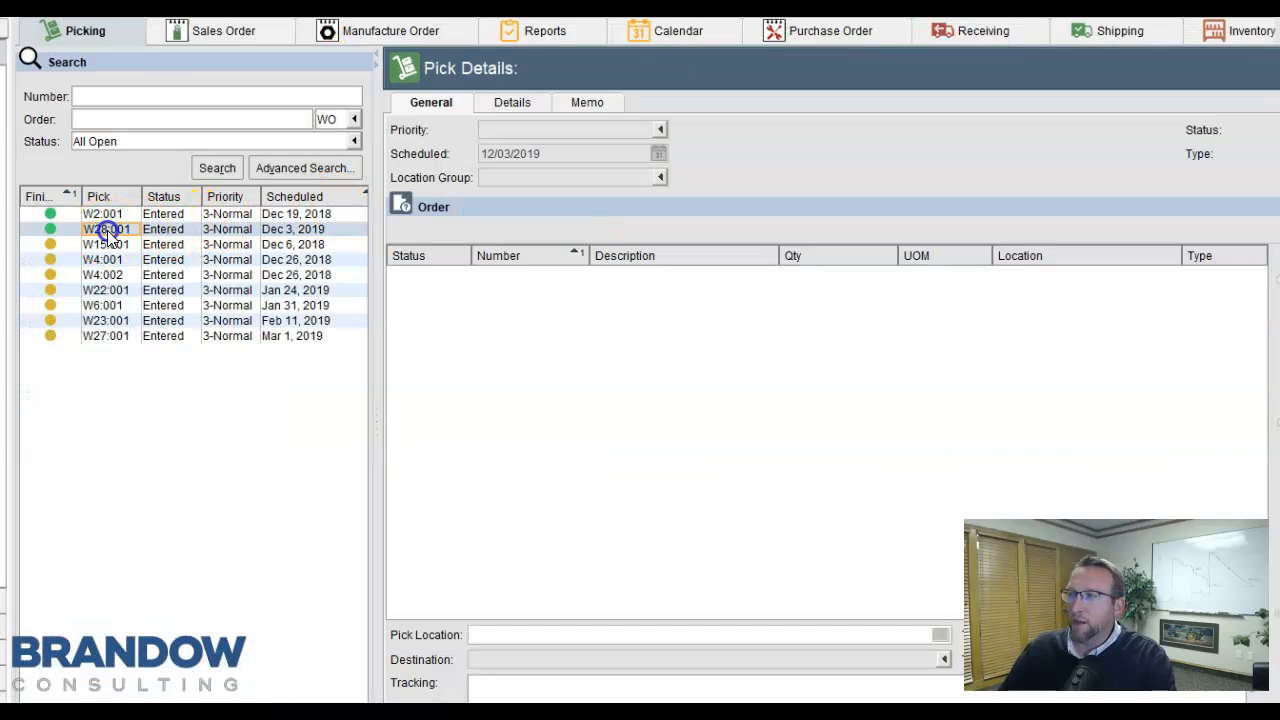
Start pick W2:001 and preview its pick ticket
click(104, 212)
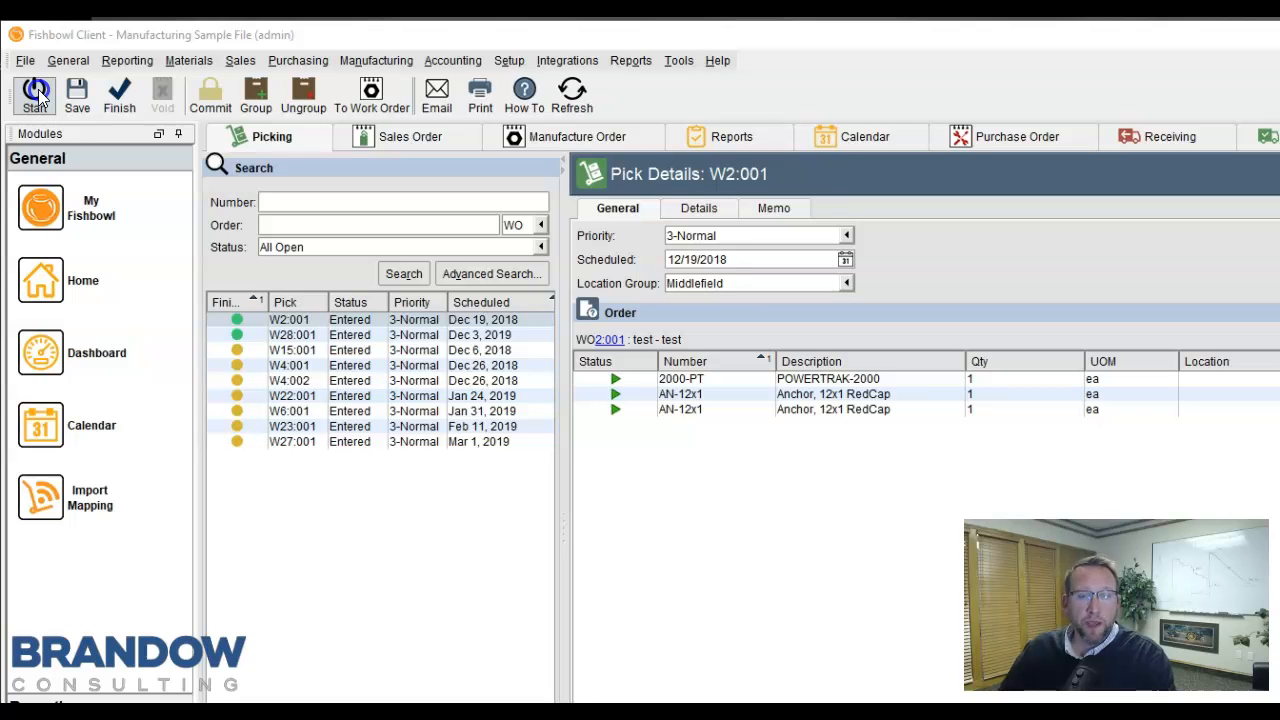
click(36, 96)
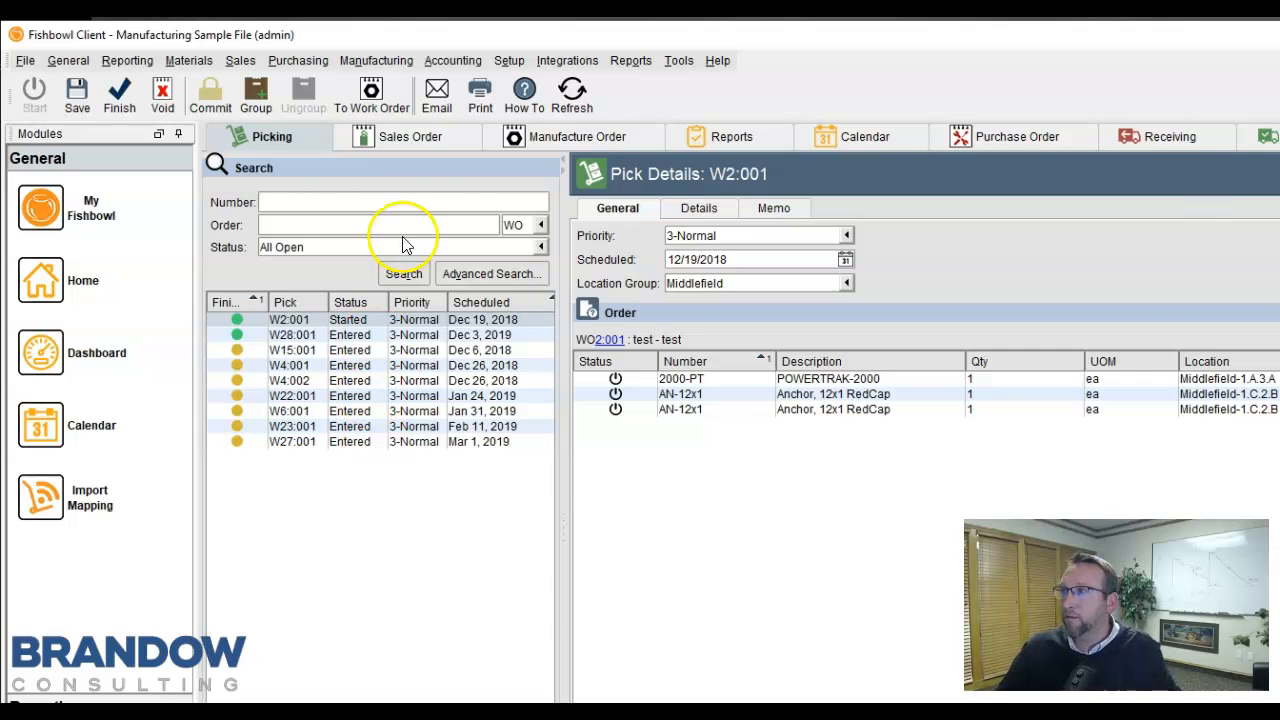
click(480, 96)
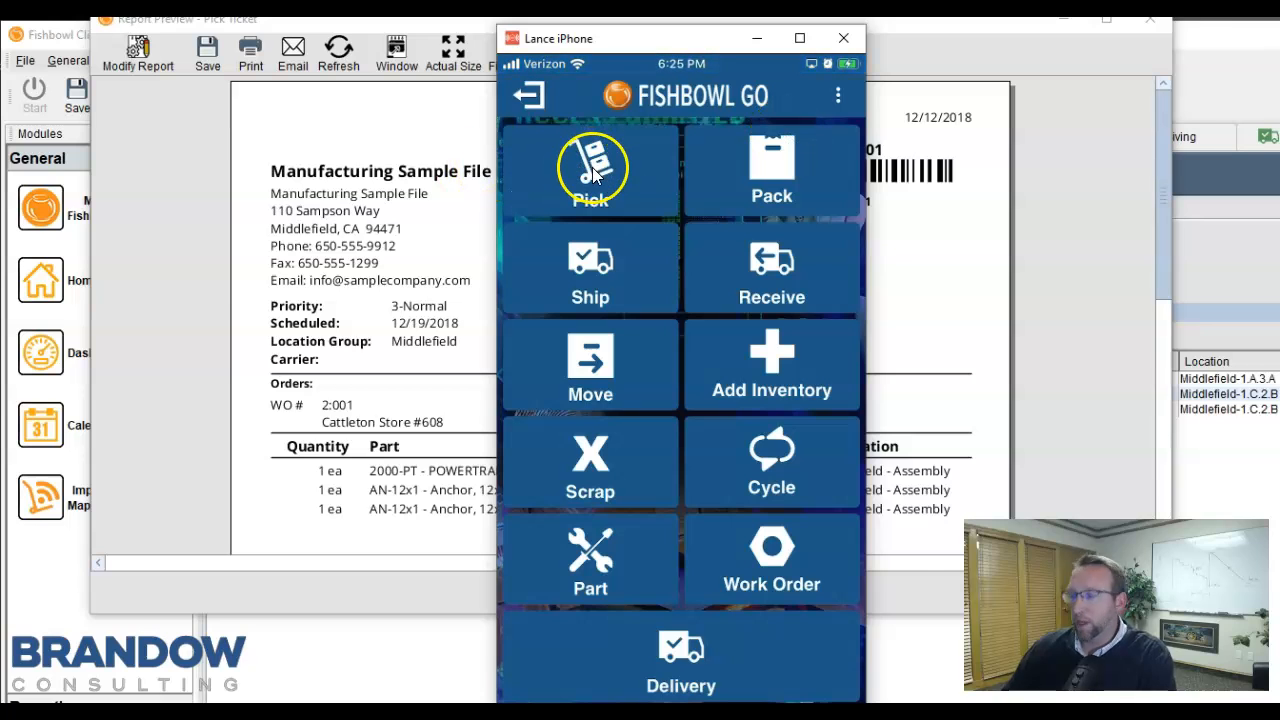
In Fishbowl GO, enter Picking and select a part in pick order W27:001
click(590, 170)
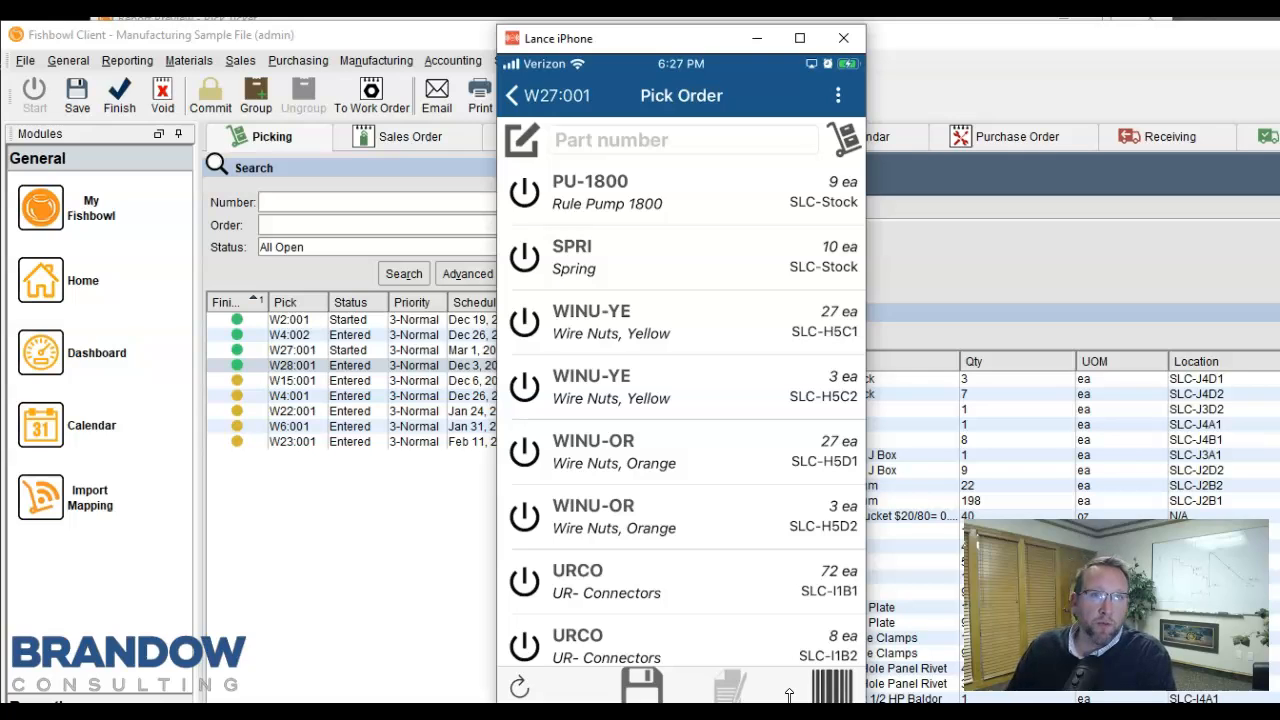
click(590, 192)
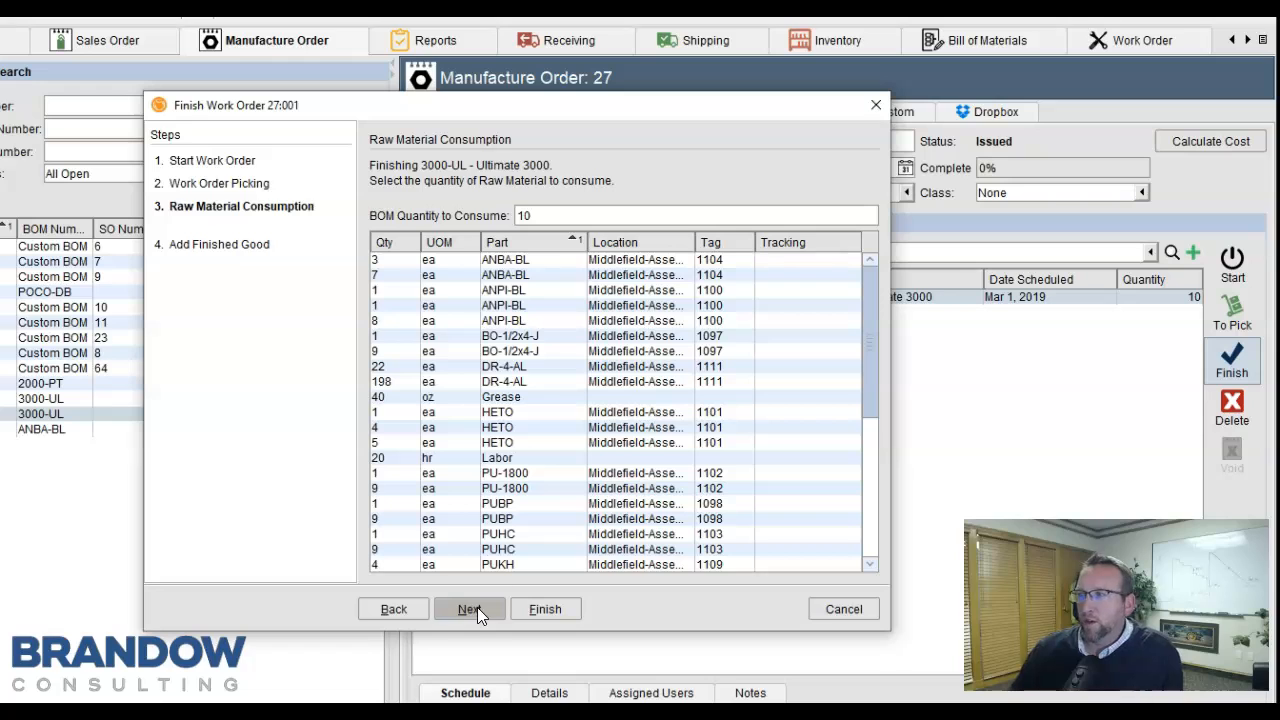
Finish work order 27:001, adding 10 Ultimate 3000 finished goods so order 27 is Fulfilled
click(384, 366)
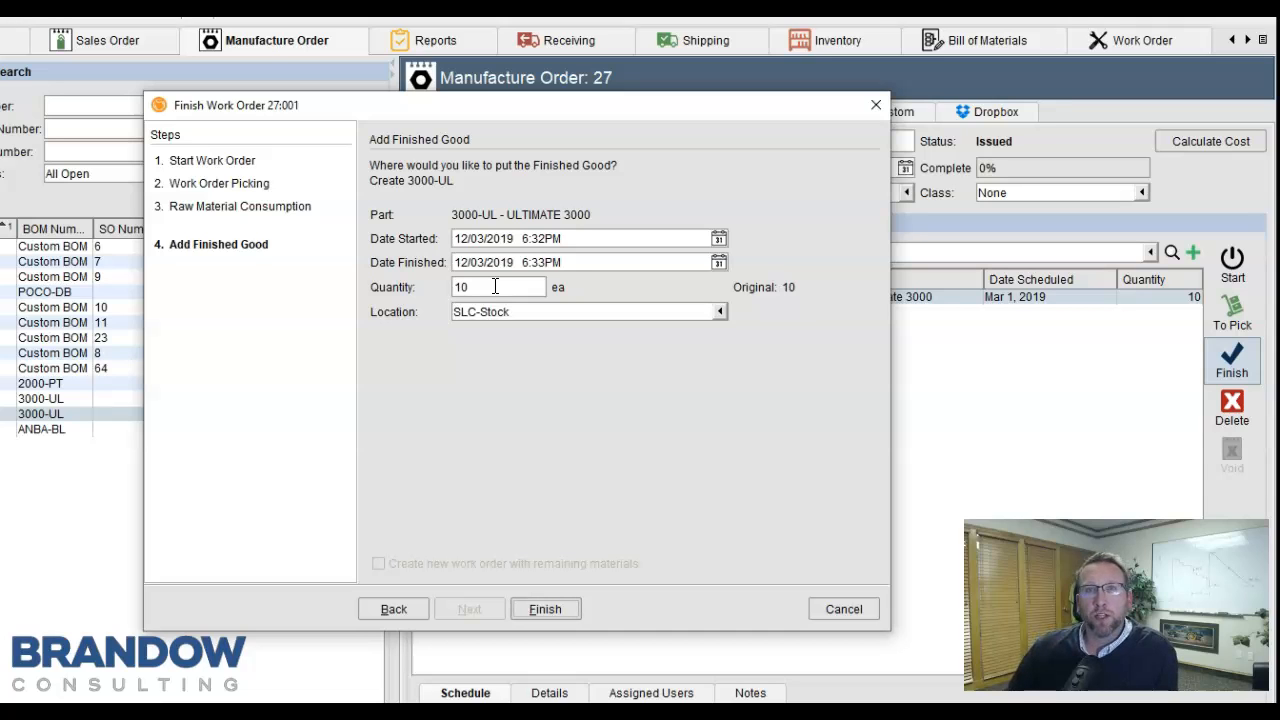
click(544, 608)
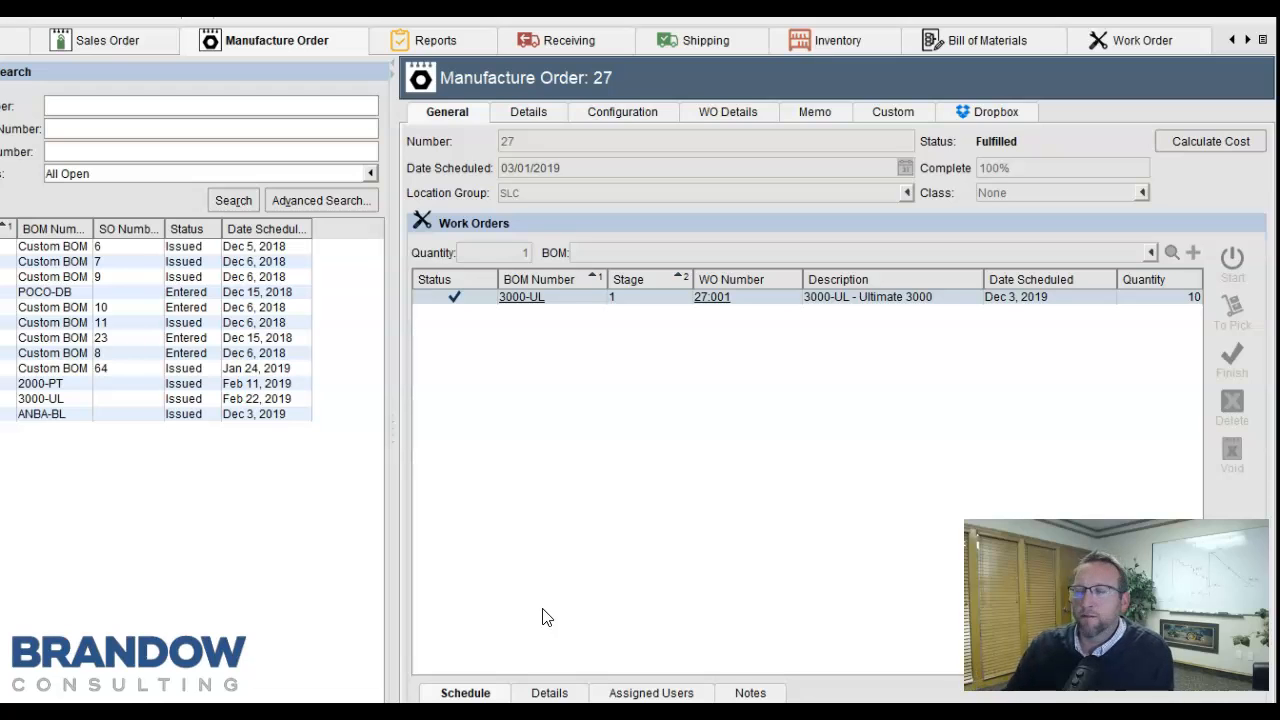
mouse_move(538, 562)
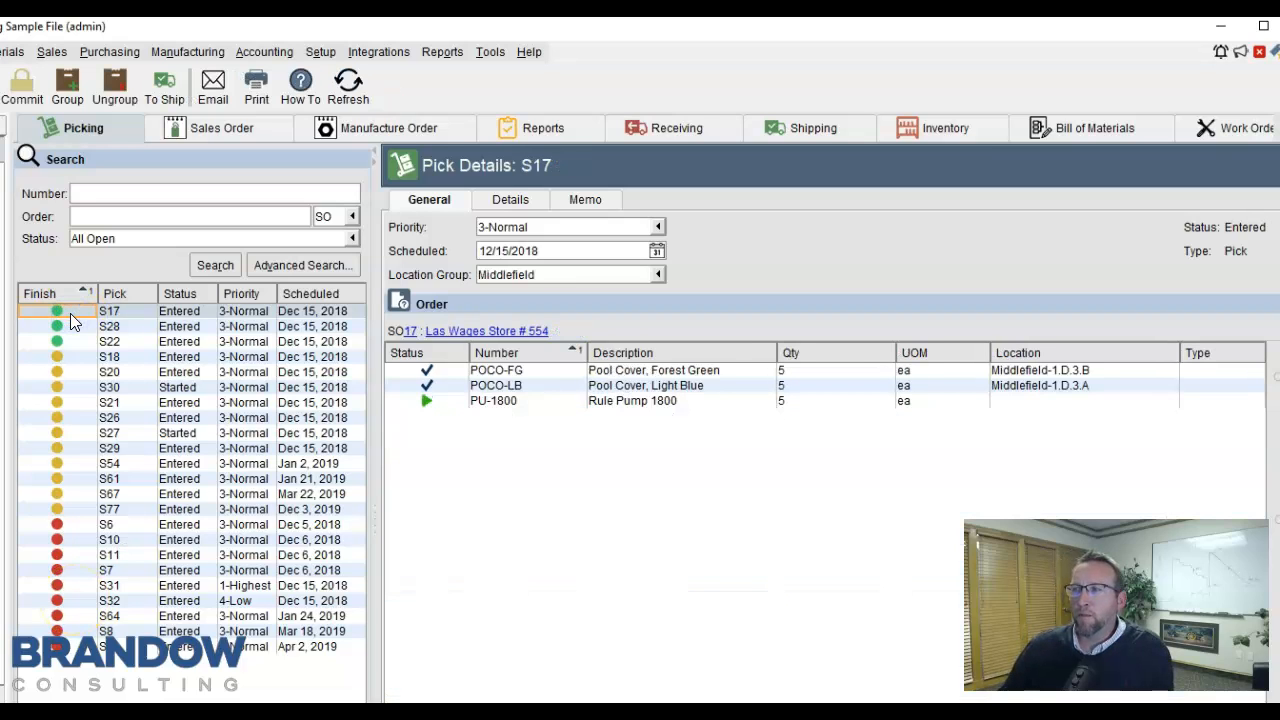
Review pick S17 and finish picks S17 and S28 with their anchor items
click(108, 418)
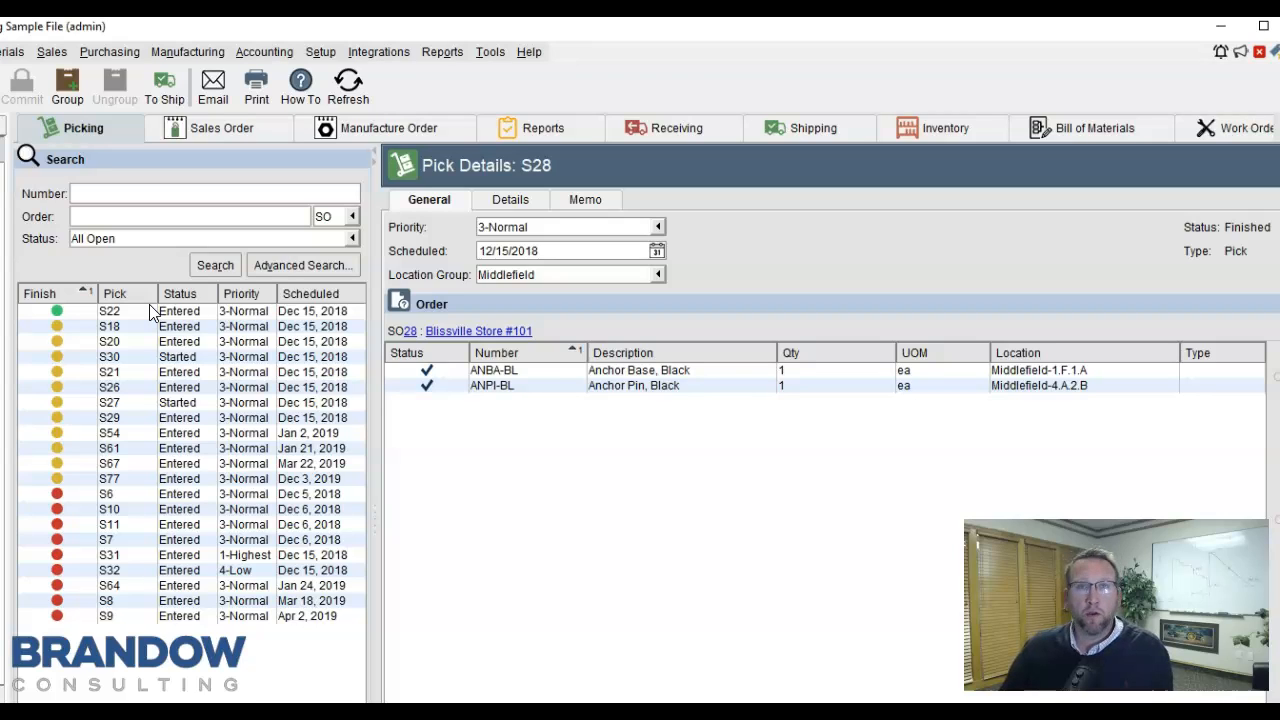
click(810, 132)
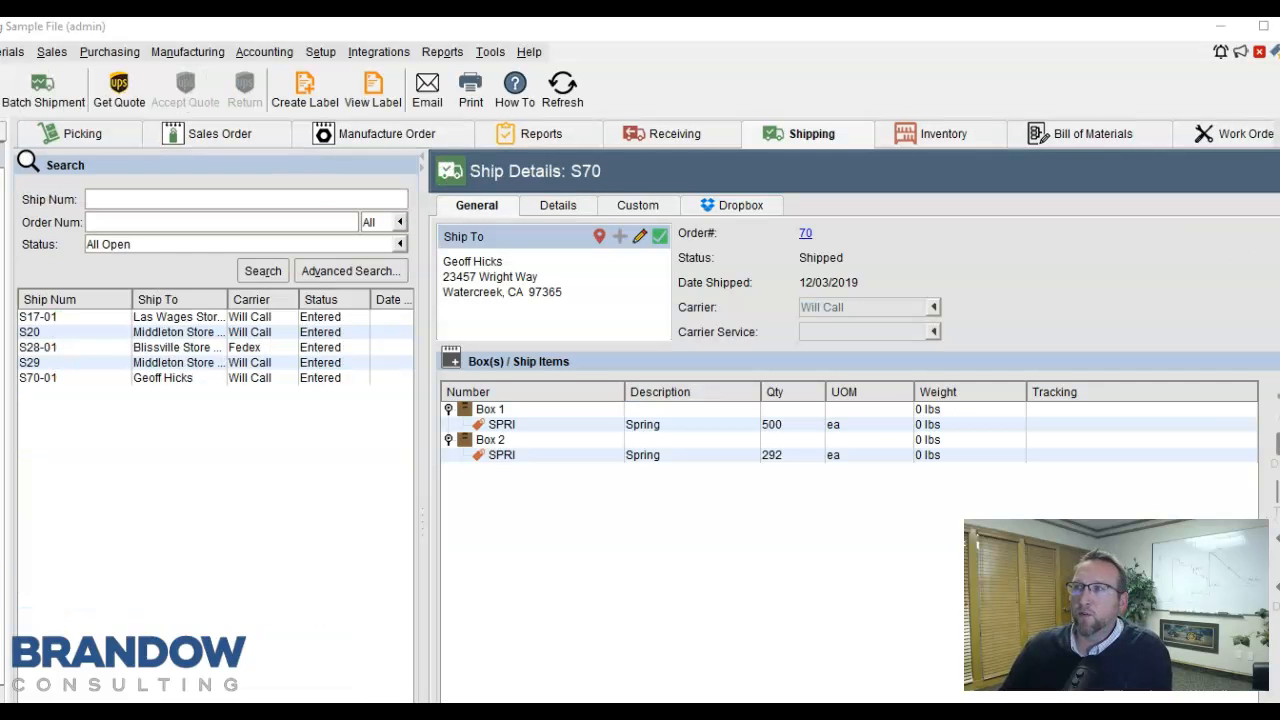
Select shipment S70 in Shipping to view its two boxes of springs
click(76, 316)
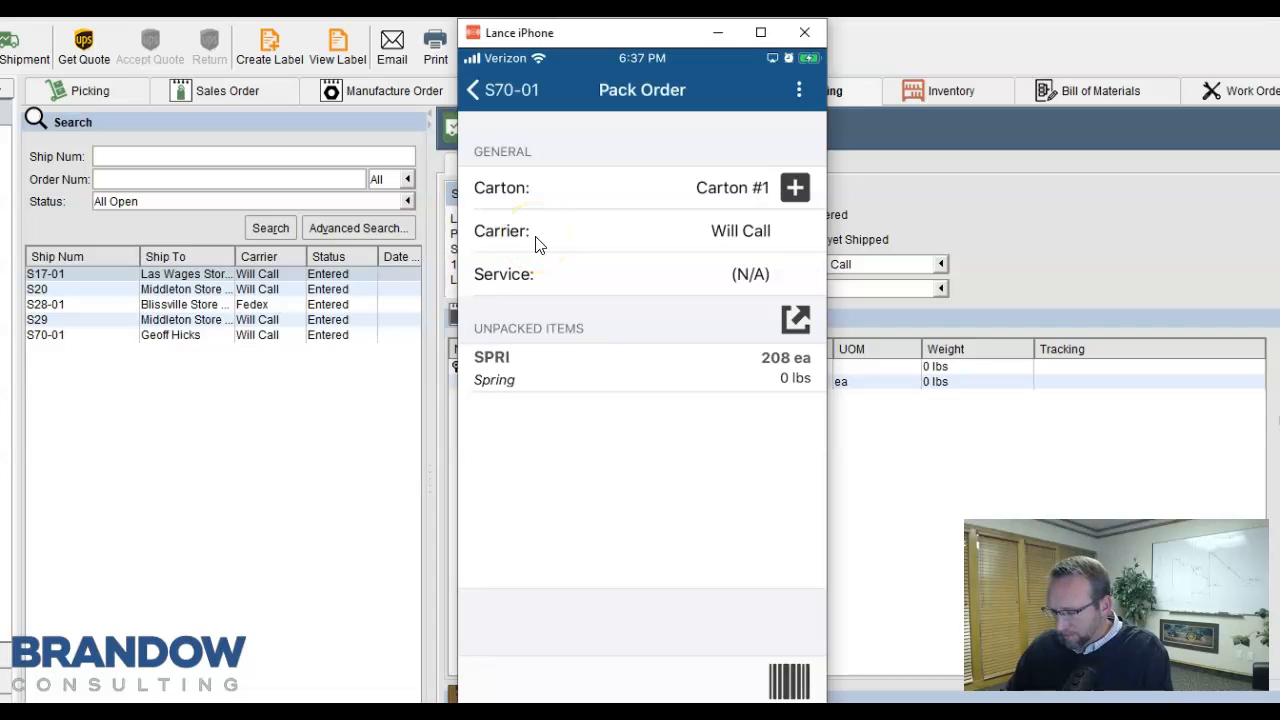
Pack 1 spring from shipment S70-01 into Carton #1 in Fishbowl GO
click(492, 368)
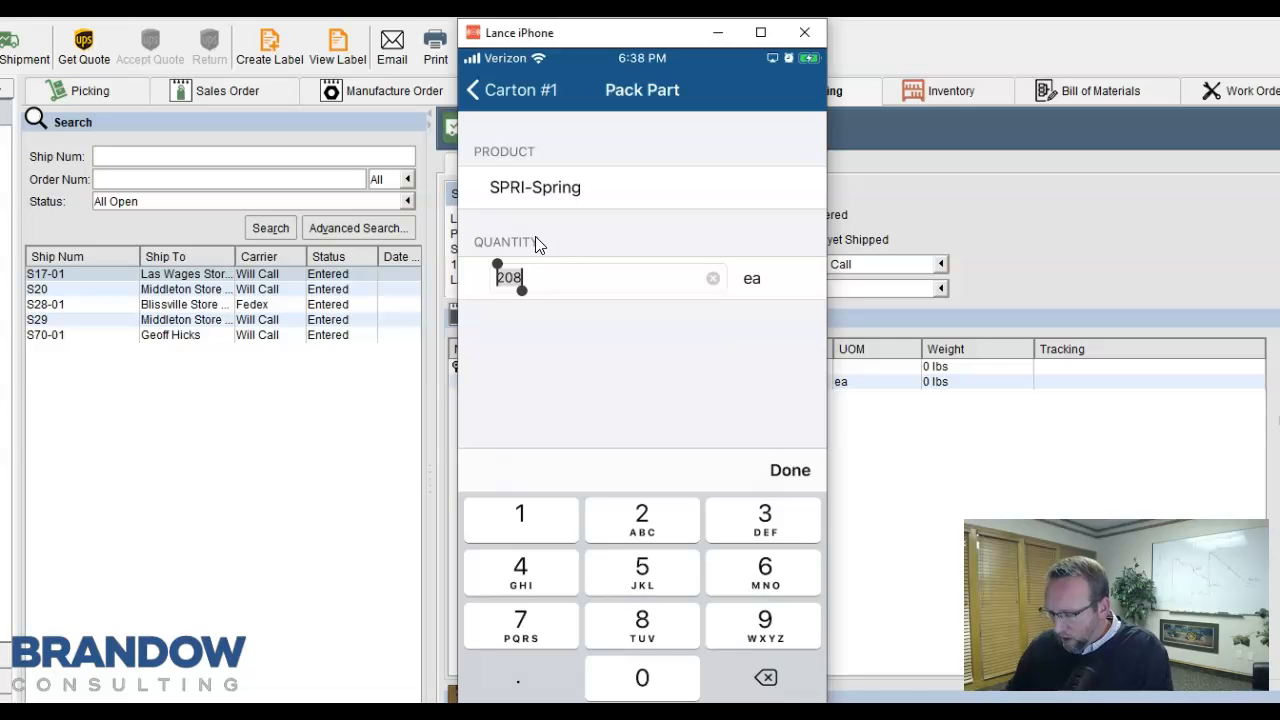
text(1)
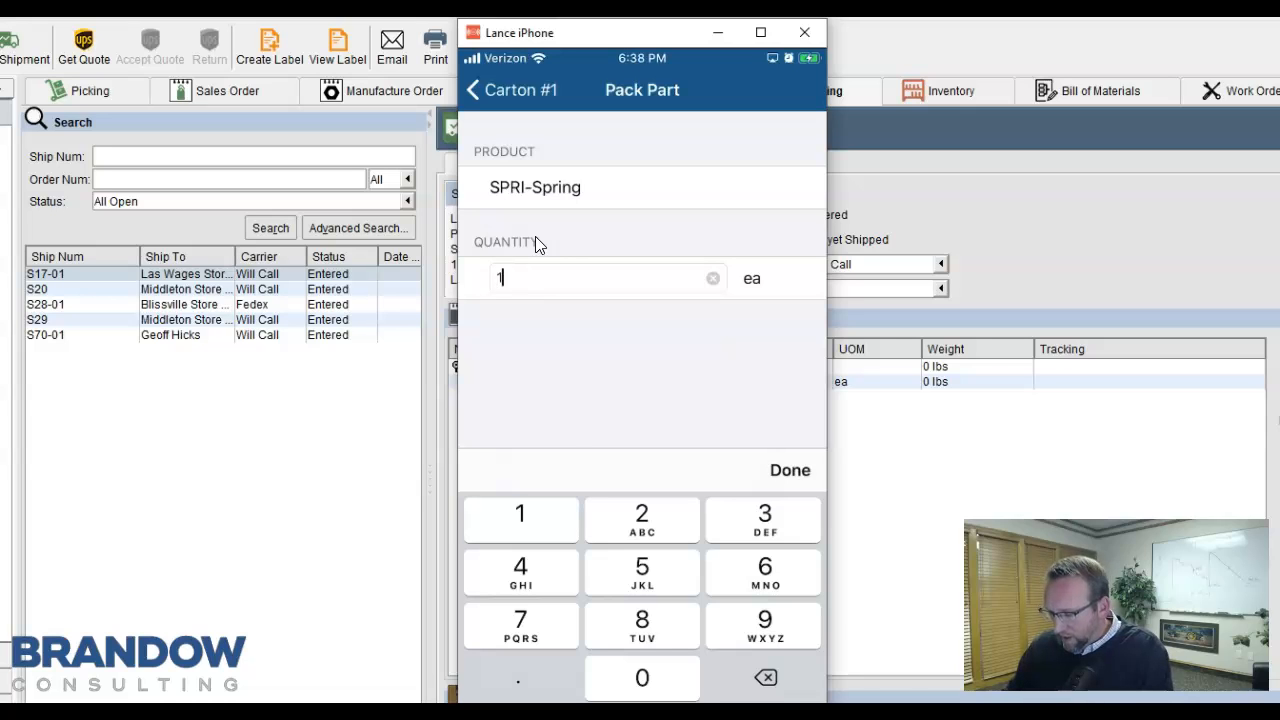
click(790, 470)
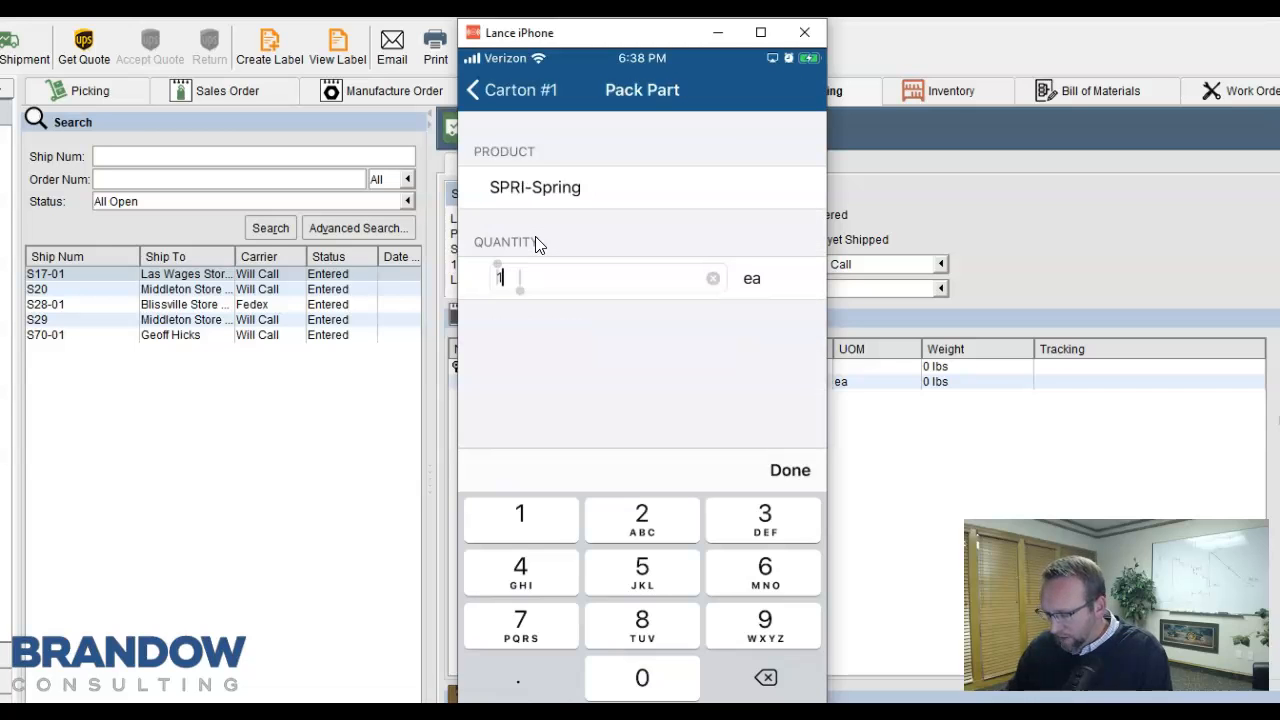
click(788, 470)
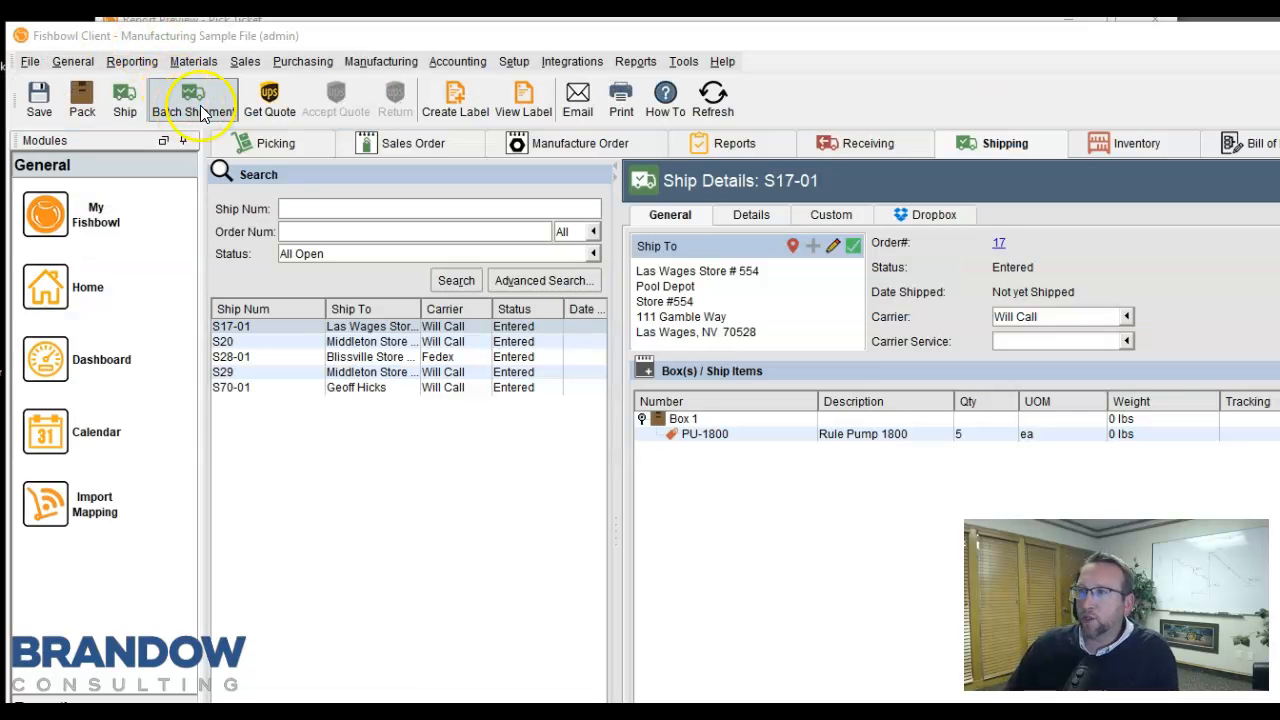
mouse_move(216, 104)
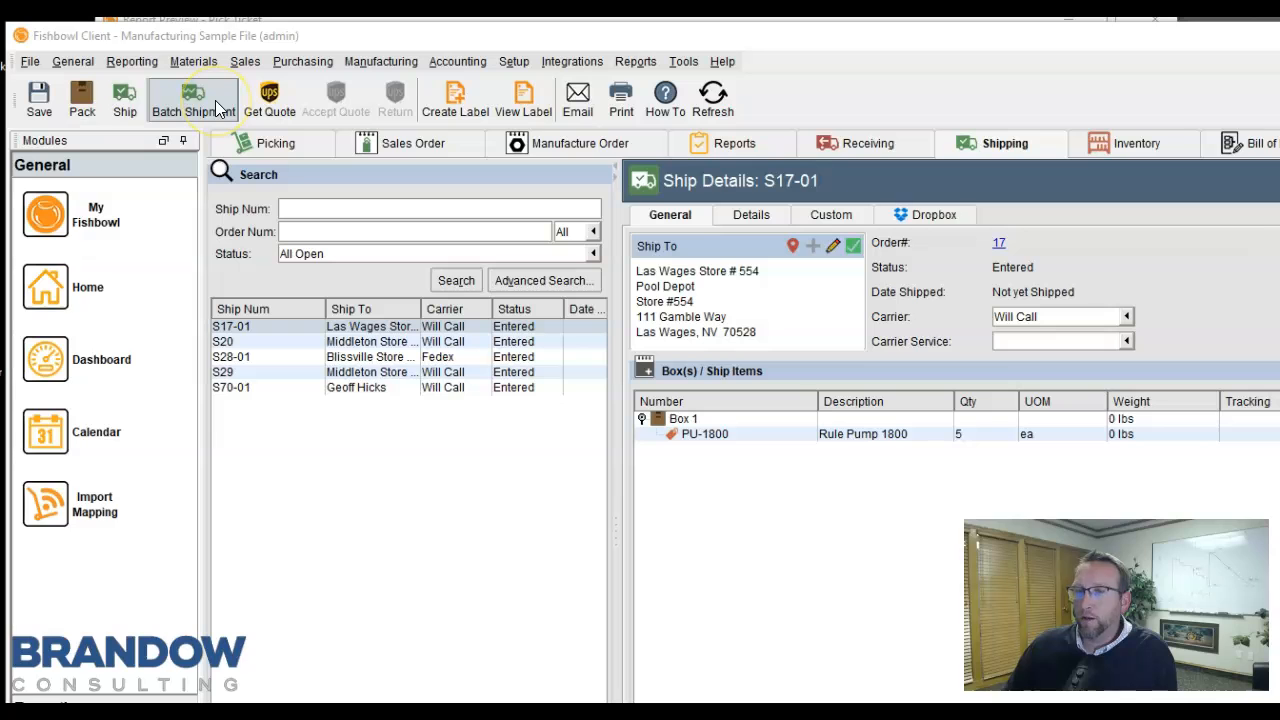
Refresh the Shipping list so S70-01 shows as Packed
click(192, 96)
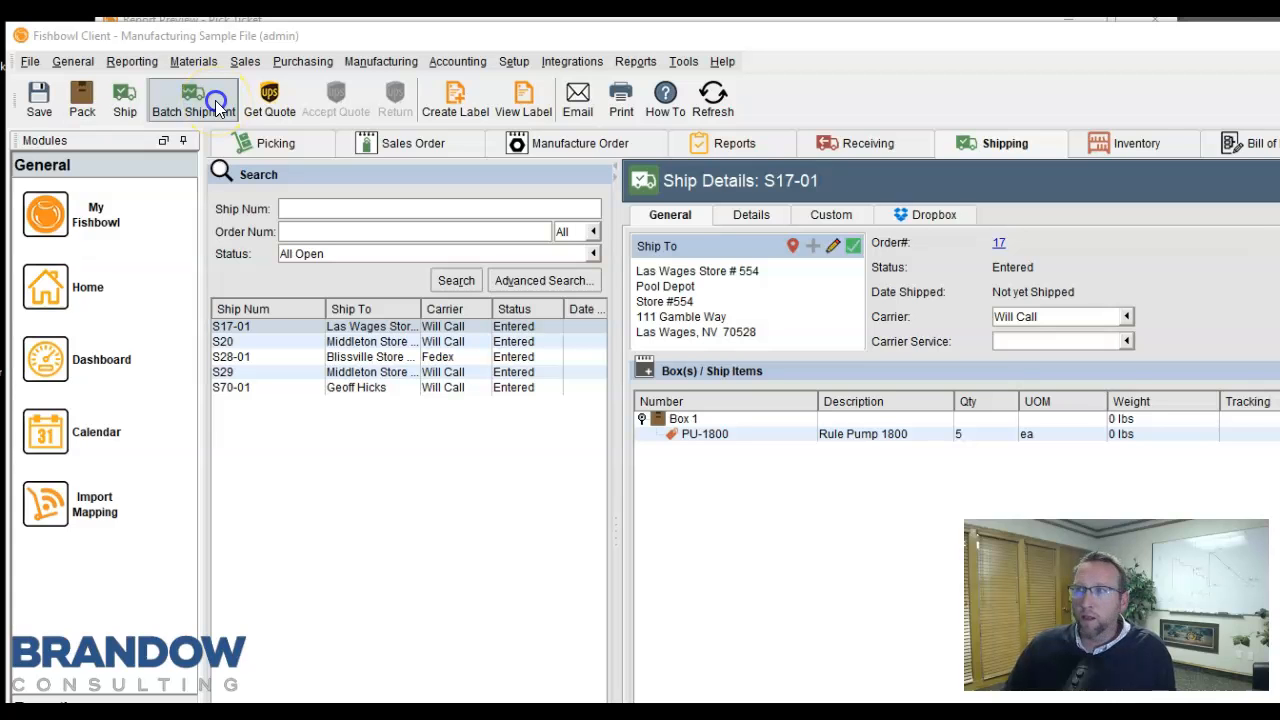
click(192, 98)
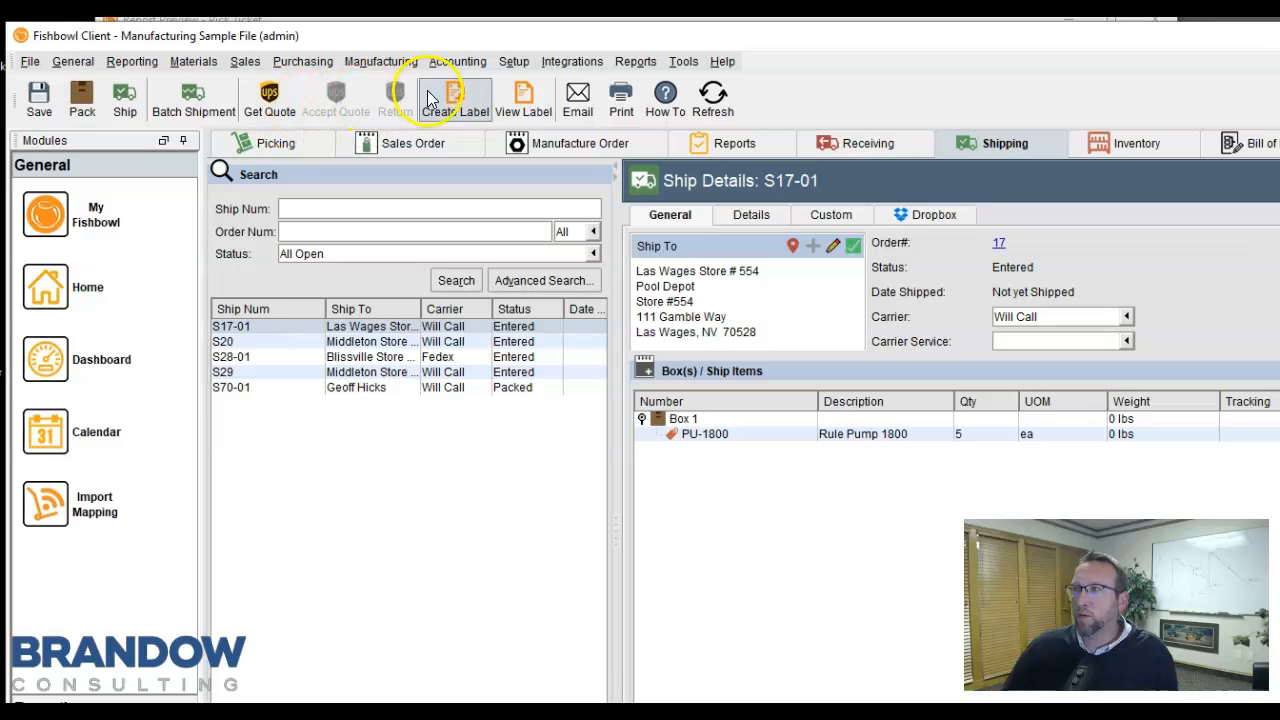
mouse_move(572, 60)
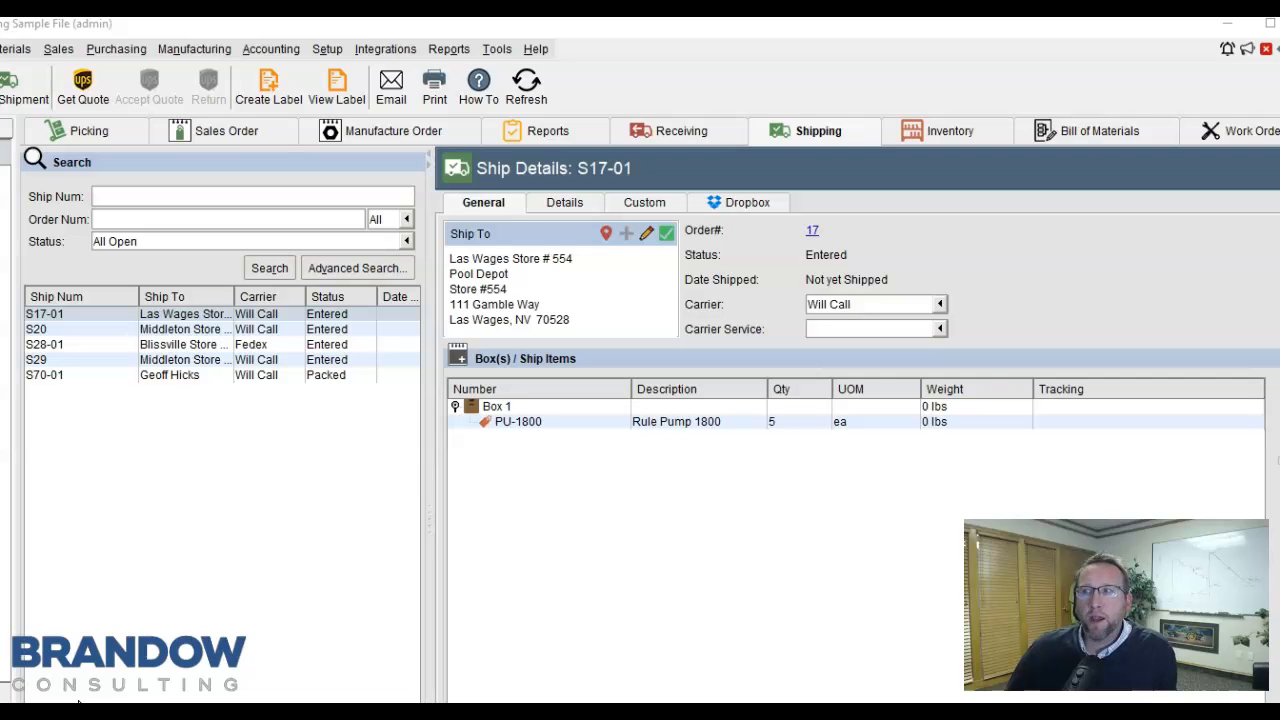
View Box 1 of shipment S17-01 with tracking 54654651 and dimensions 12 x 10 x 6, then move to Receiving
click(496, 406)
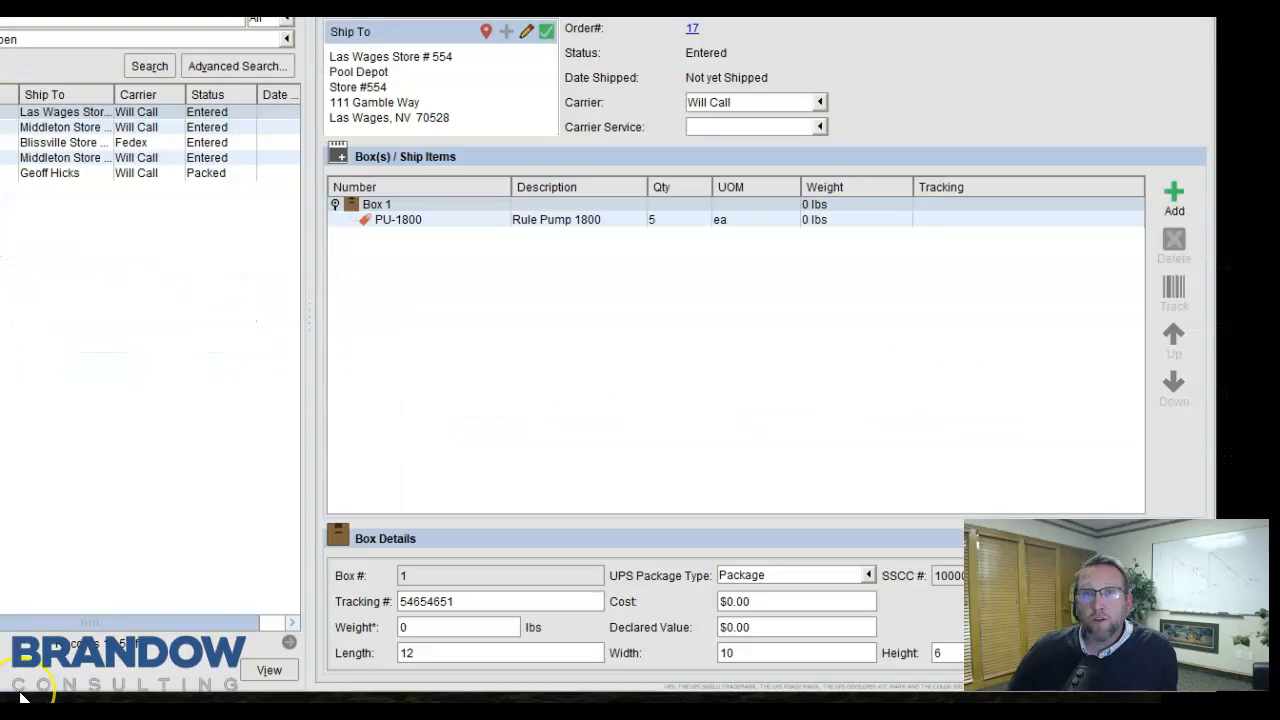
click(500, 600)
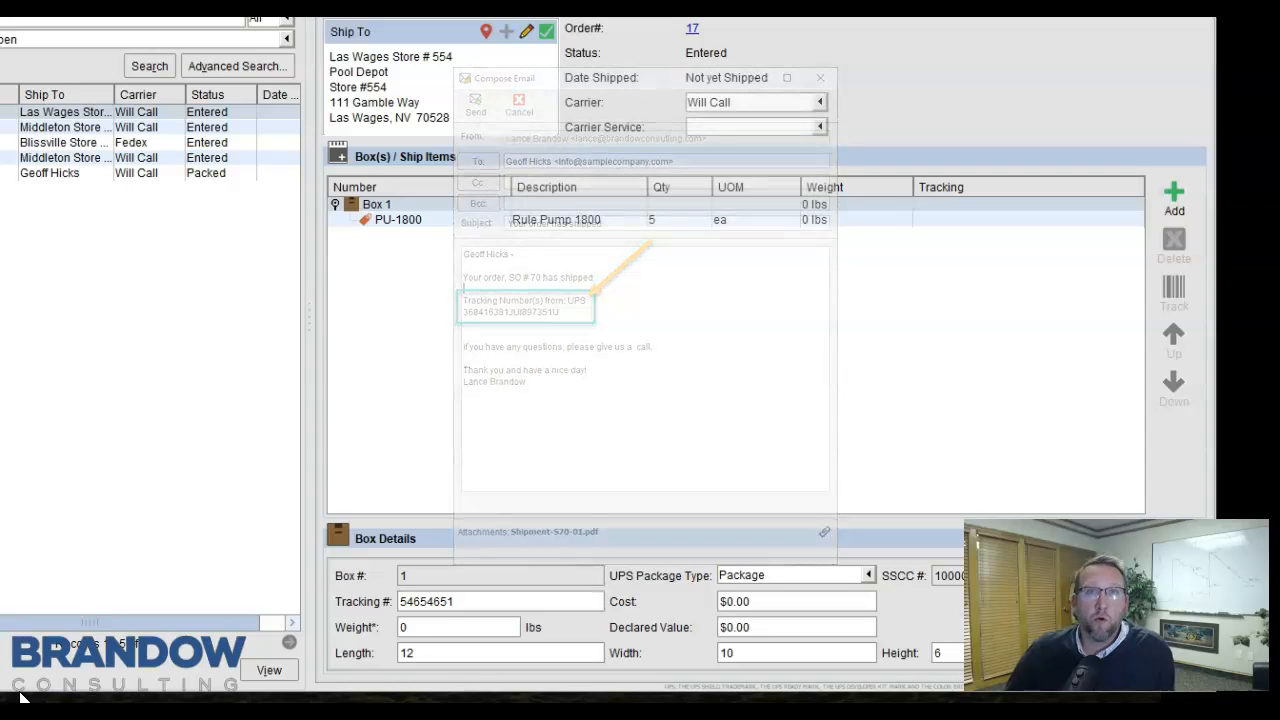
click(520, 104)
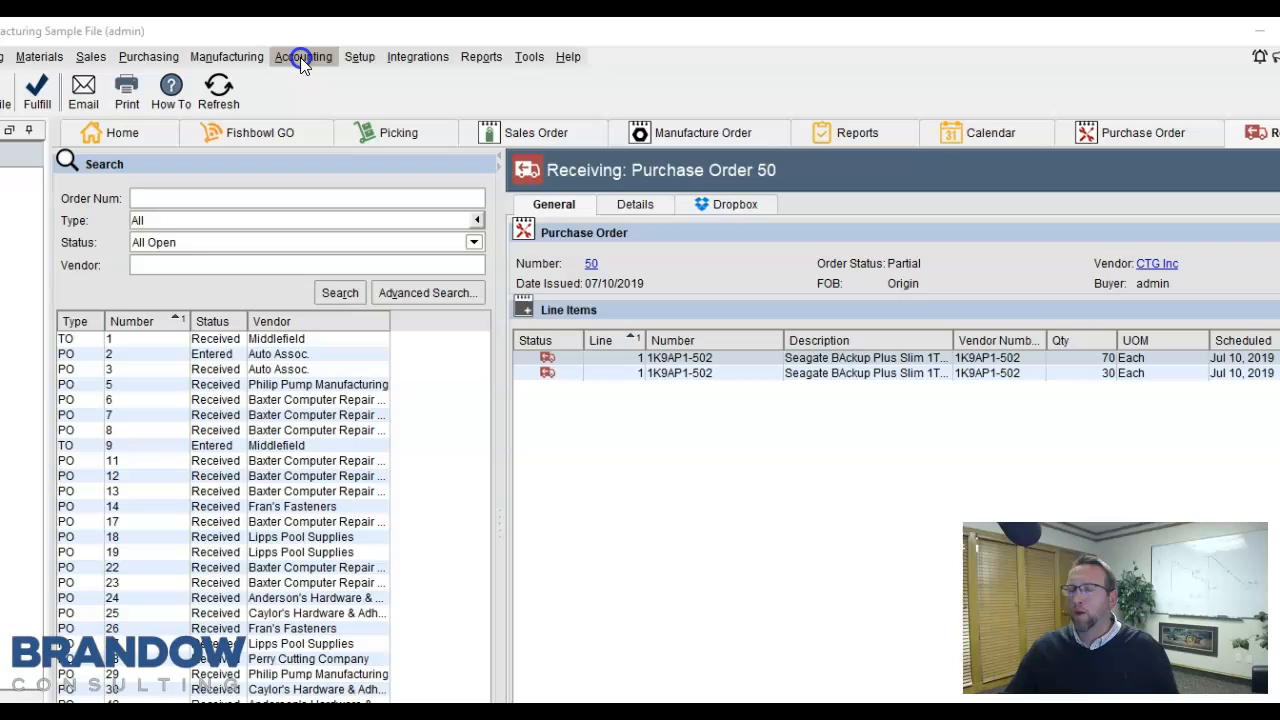
Run the standard export to QuickBooks from Accounting Integration and dismiss the progress window
click(304, 56)
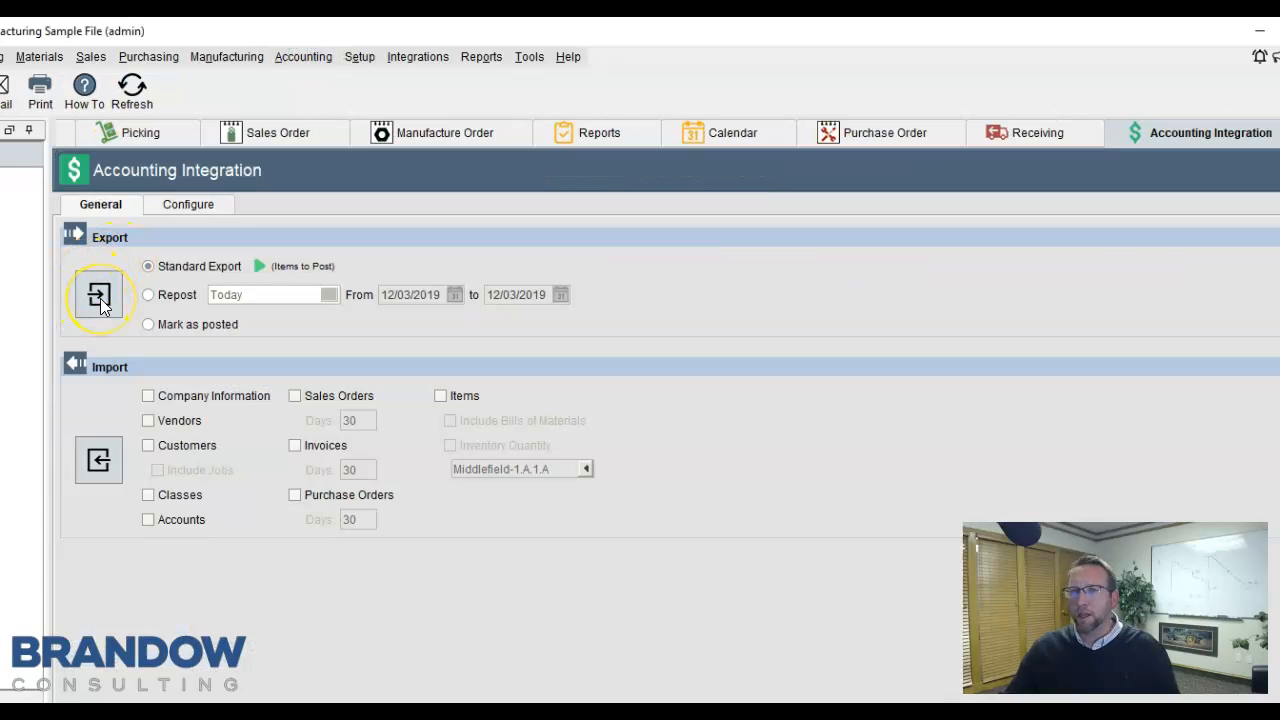
click(98, 296)
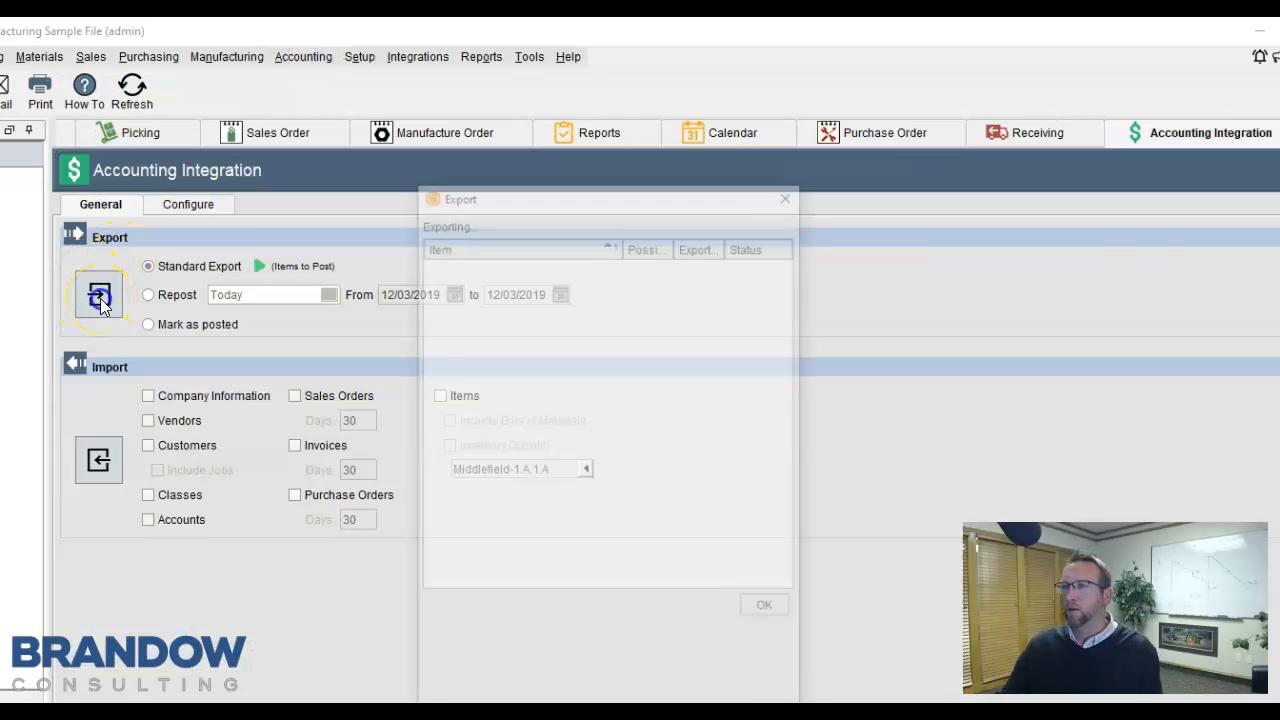
click(98, 296)
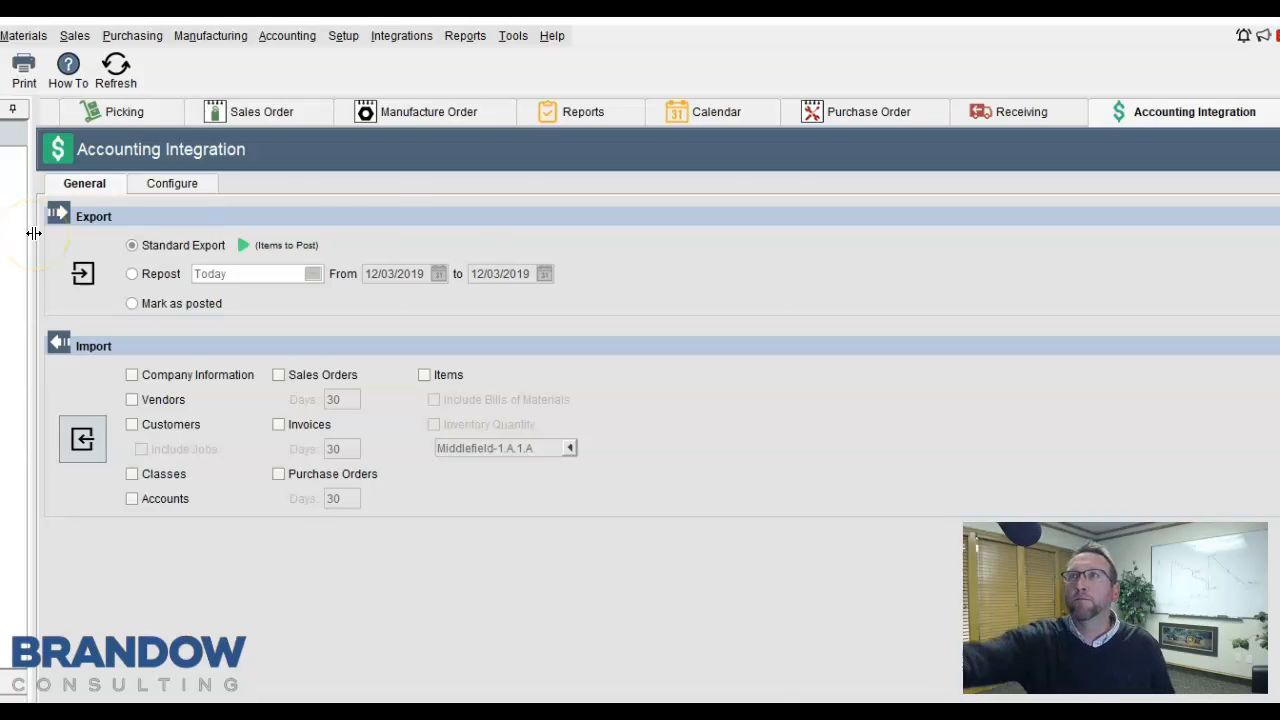
click(84, 272)
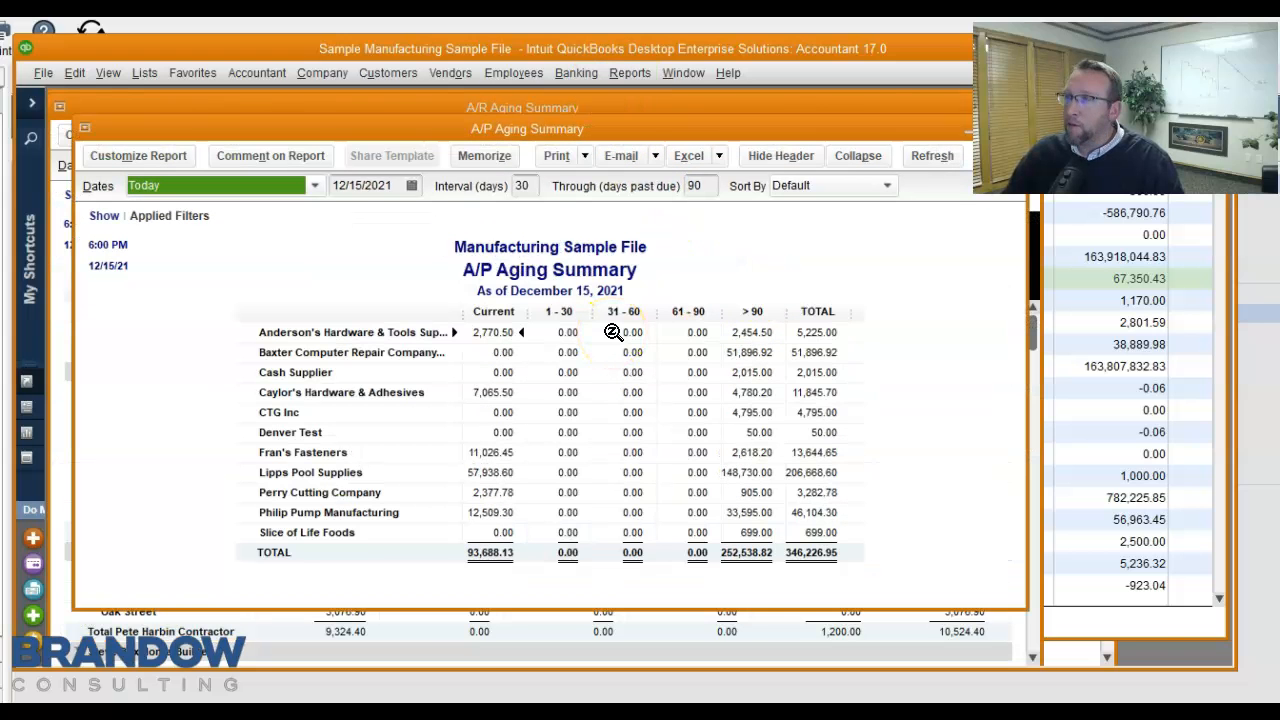
Show the A/P Aging Summary as of December 15, 2021 in QuickBooks
click(628, 72)
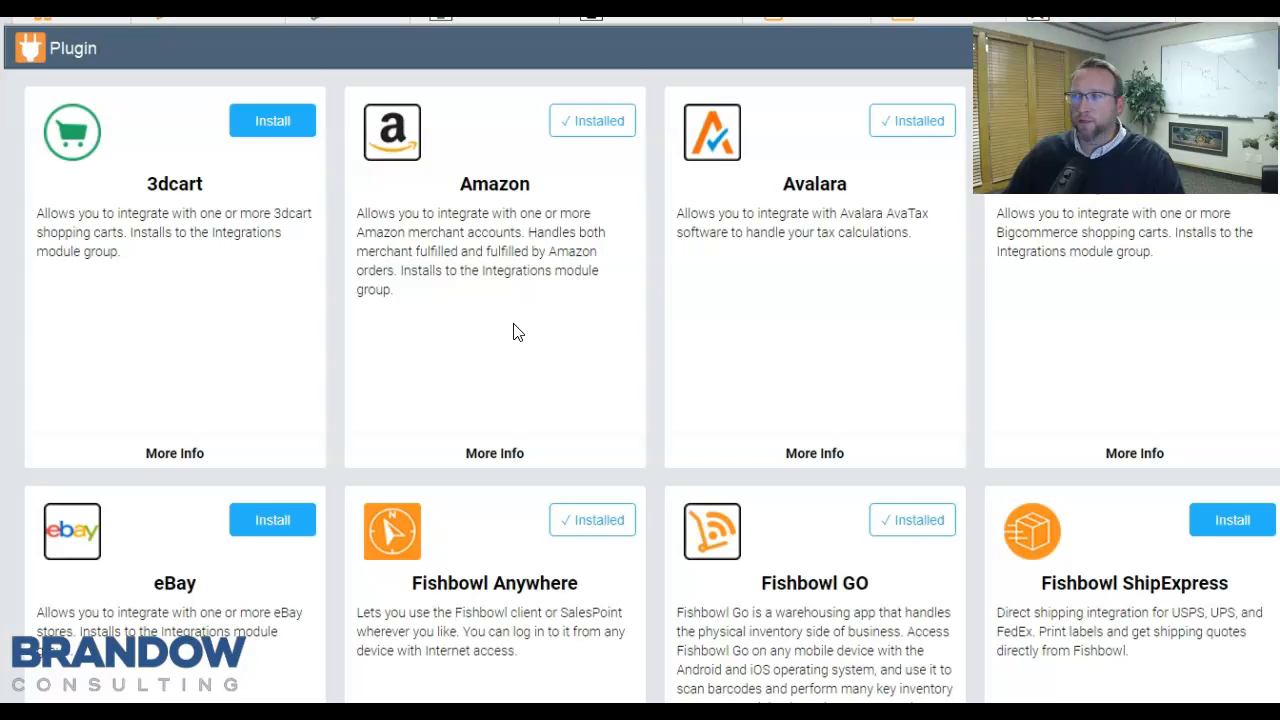
Scroll through the plugin catalogue of installed and available integrations
scroll(down, 3)
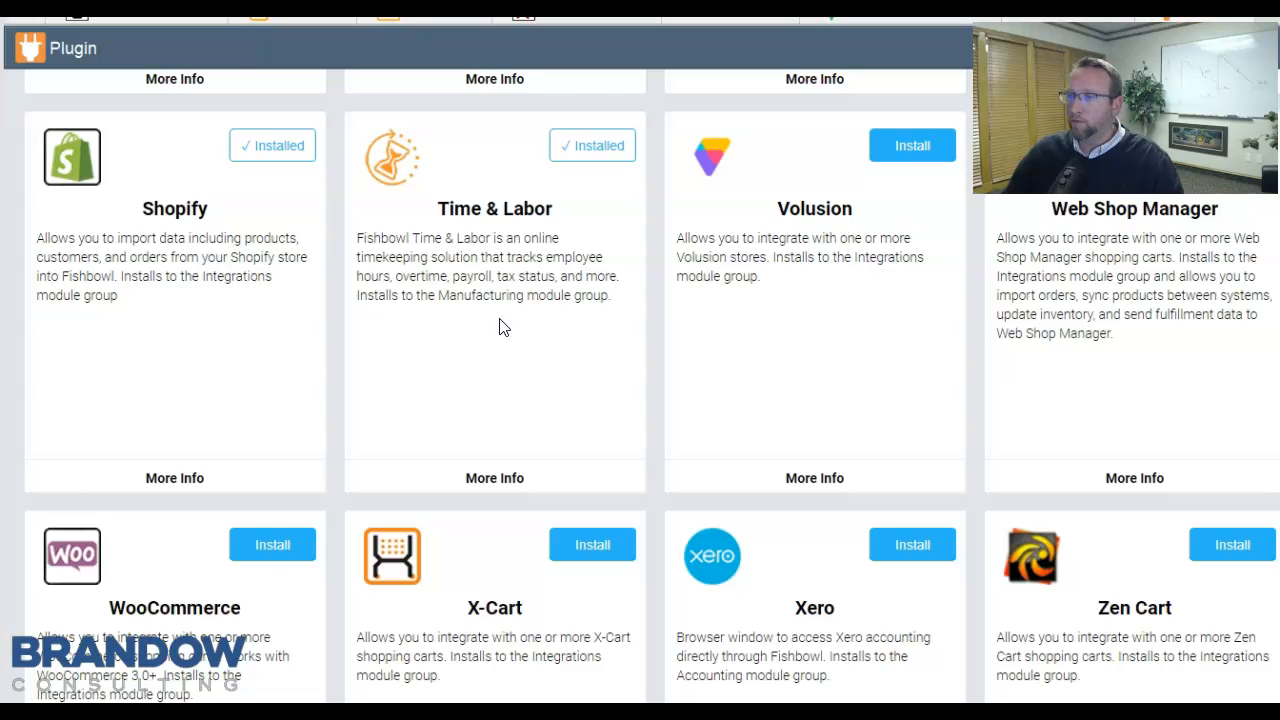
scroll(down, 3)
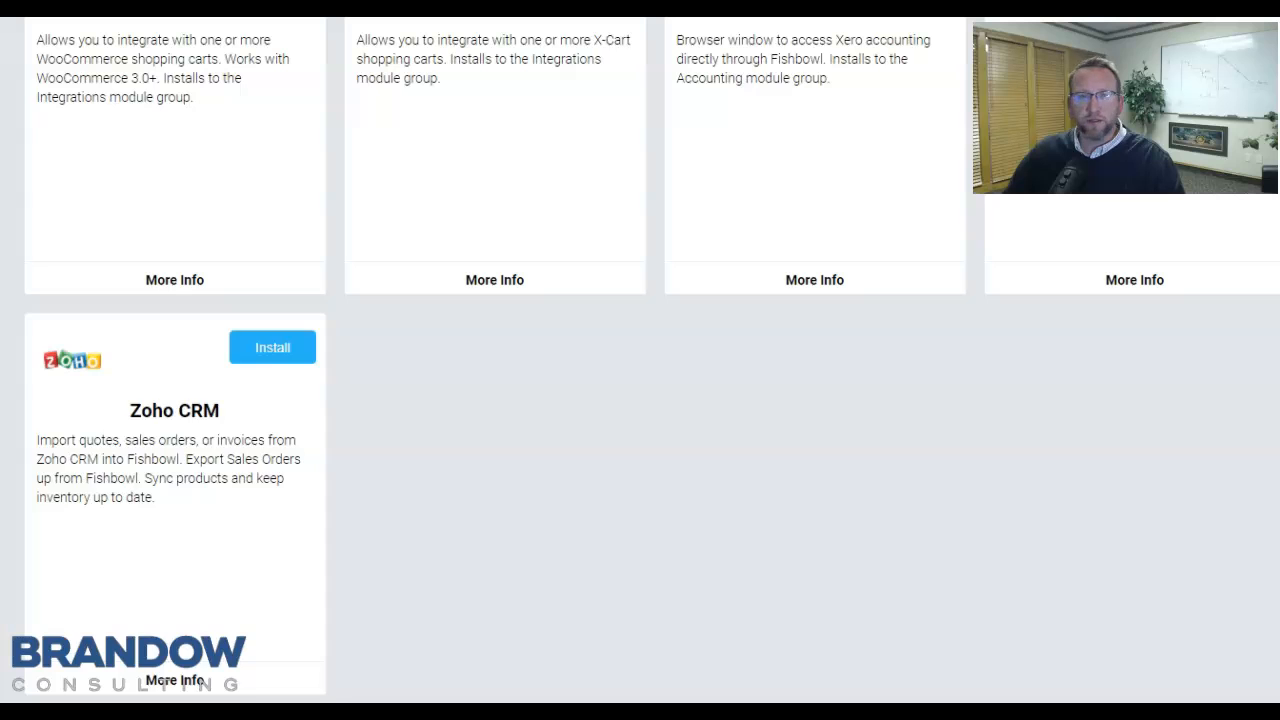
scroll(down, 3)
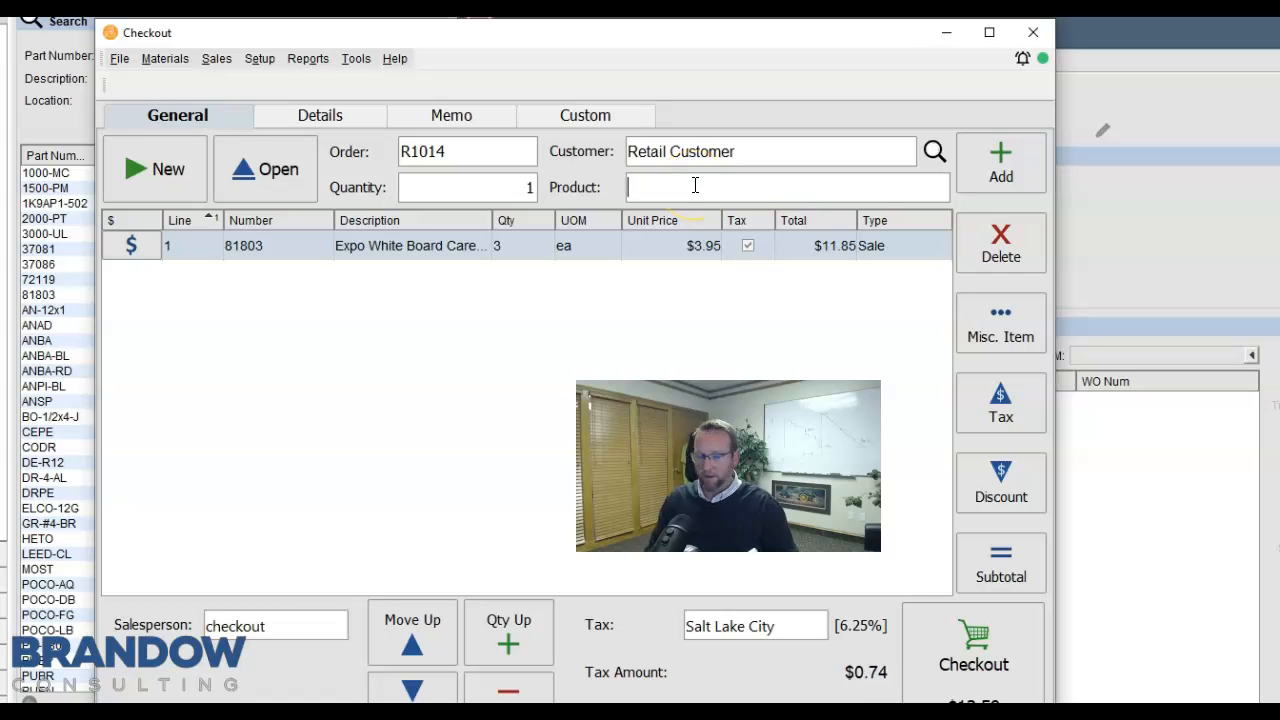
Raise the whiteboard care quantity on order R1014 and start a $16.79 credit-card payment
click(508, 632)
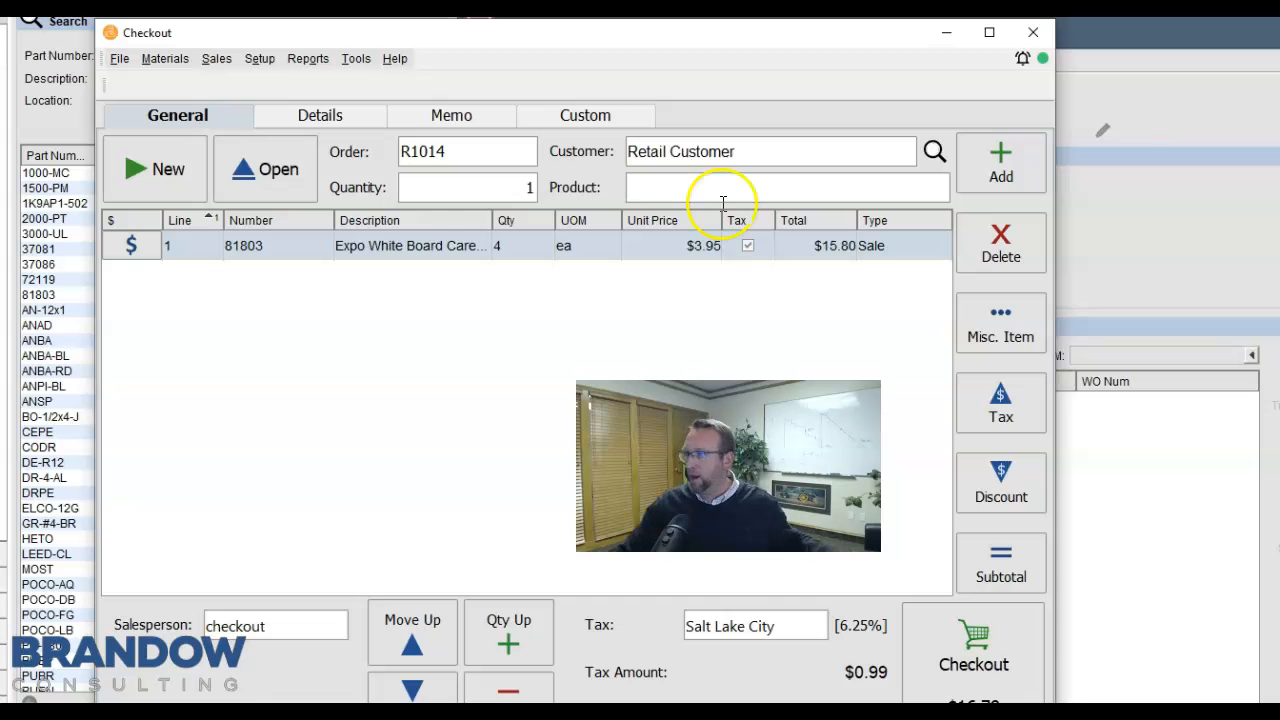
click(972, 650)
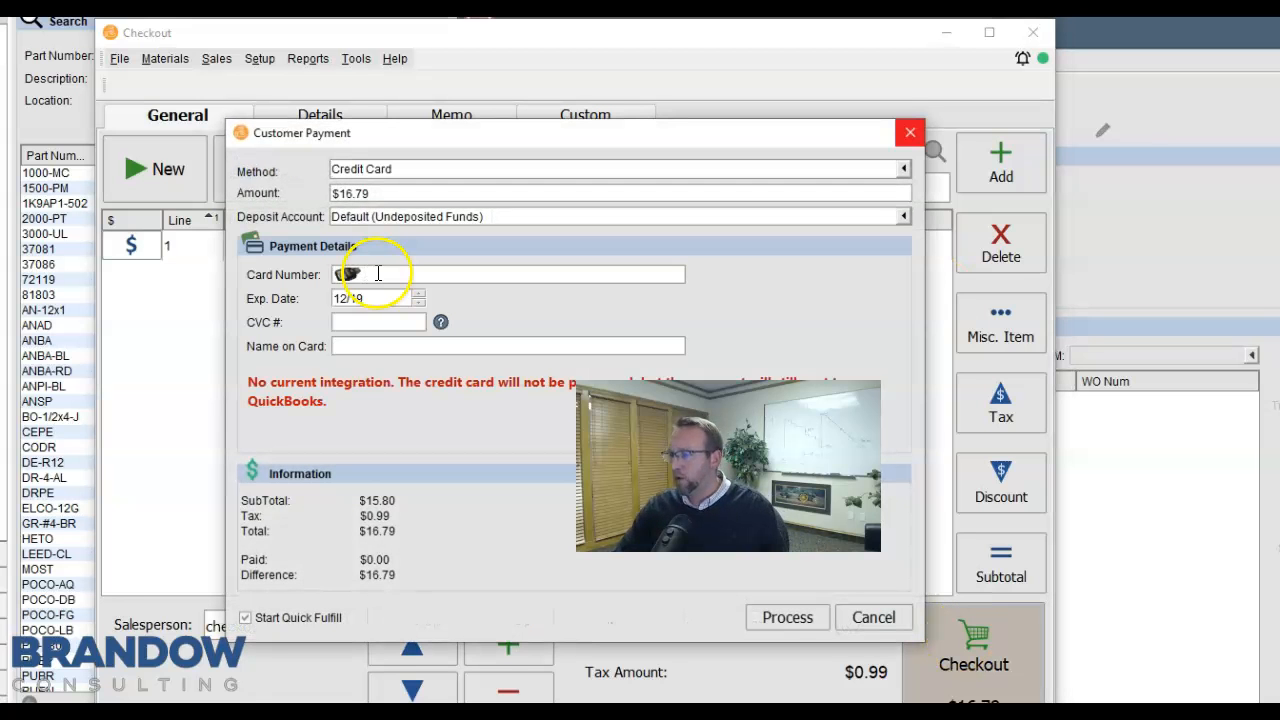
click(788, 616)
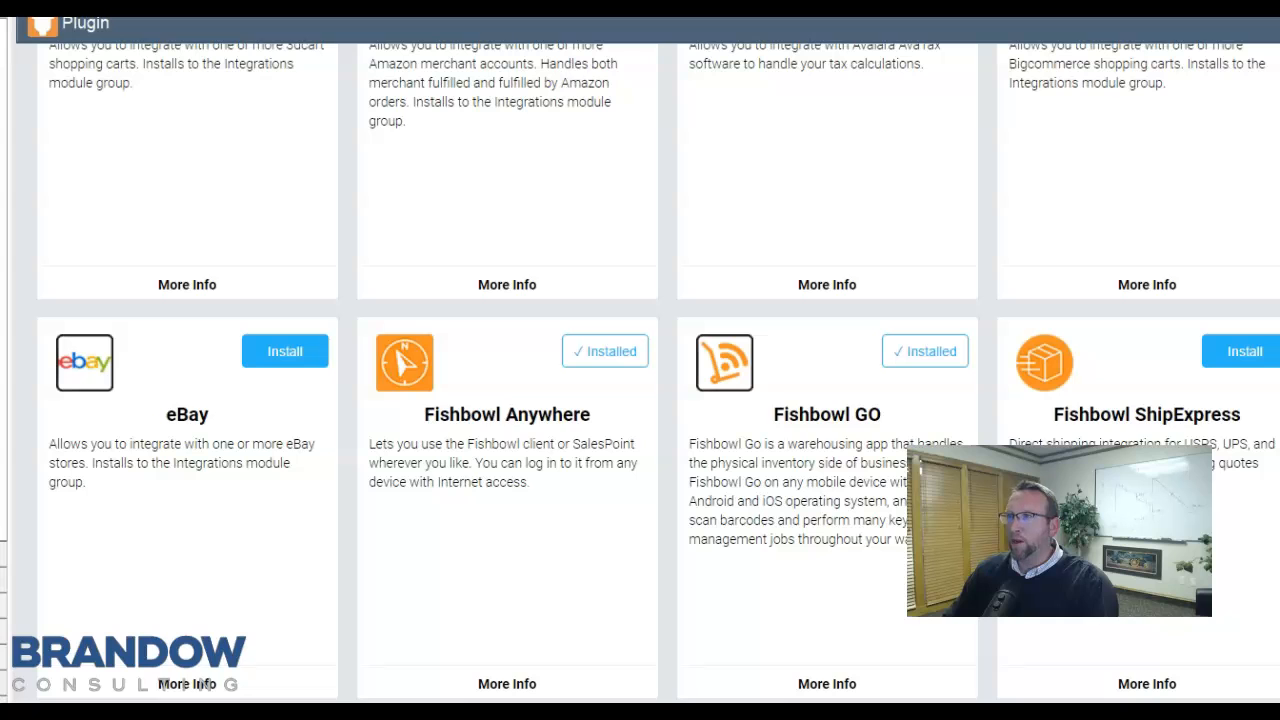
Show the Currency module listing Australian, Canadian, New Zealand and US dollars
click(398, 60)
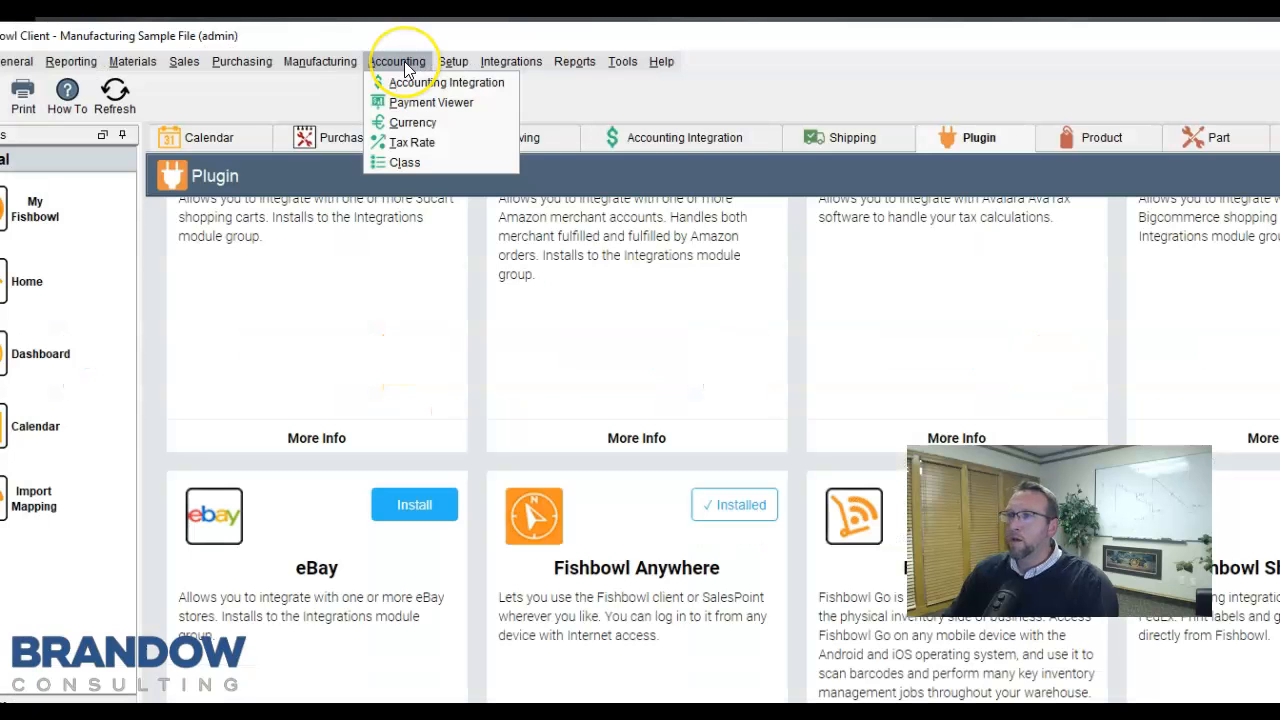
mouse_move(408, 122)
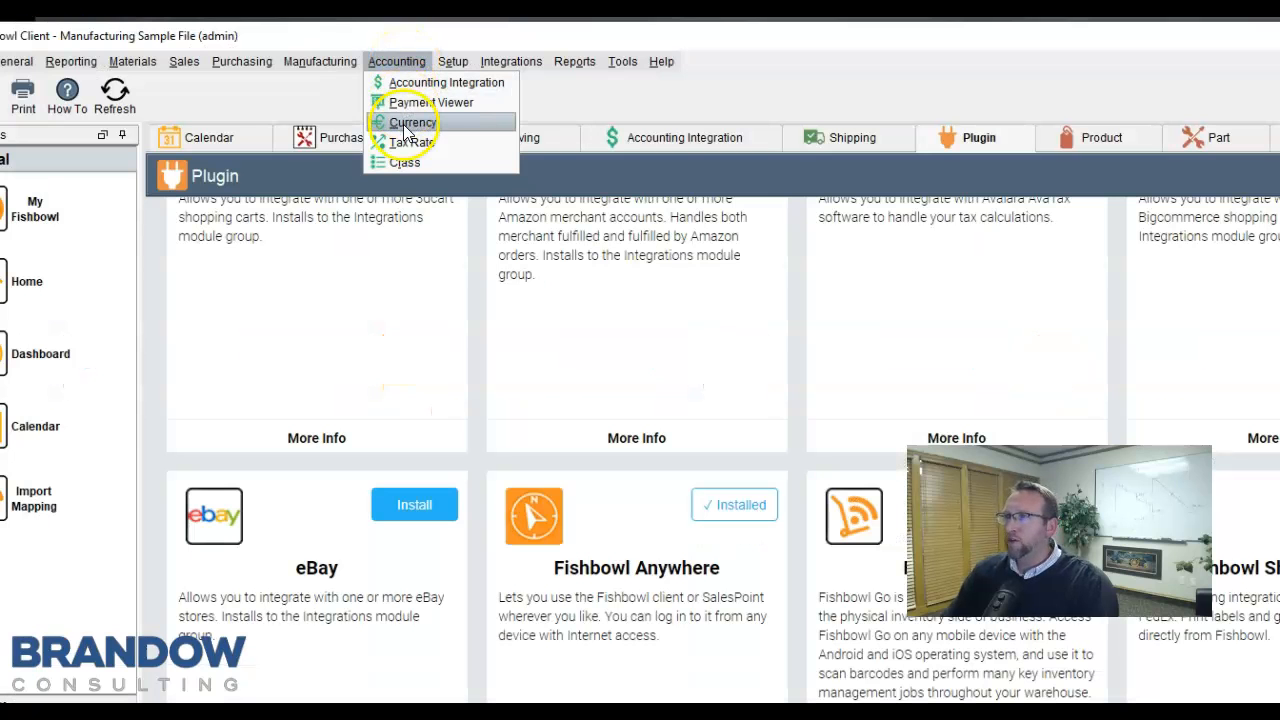
click(412, 122)
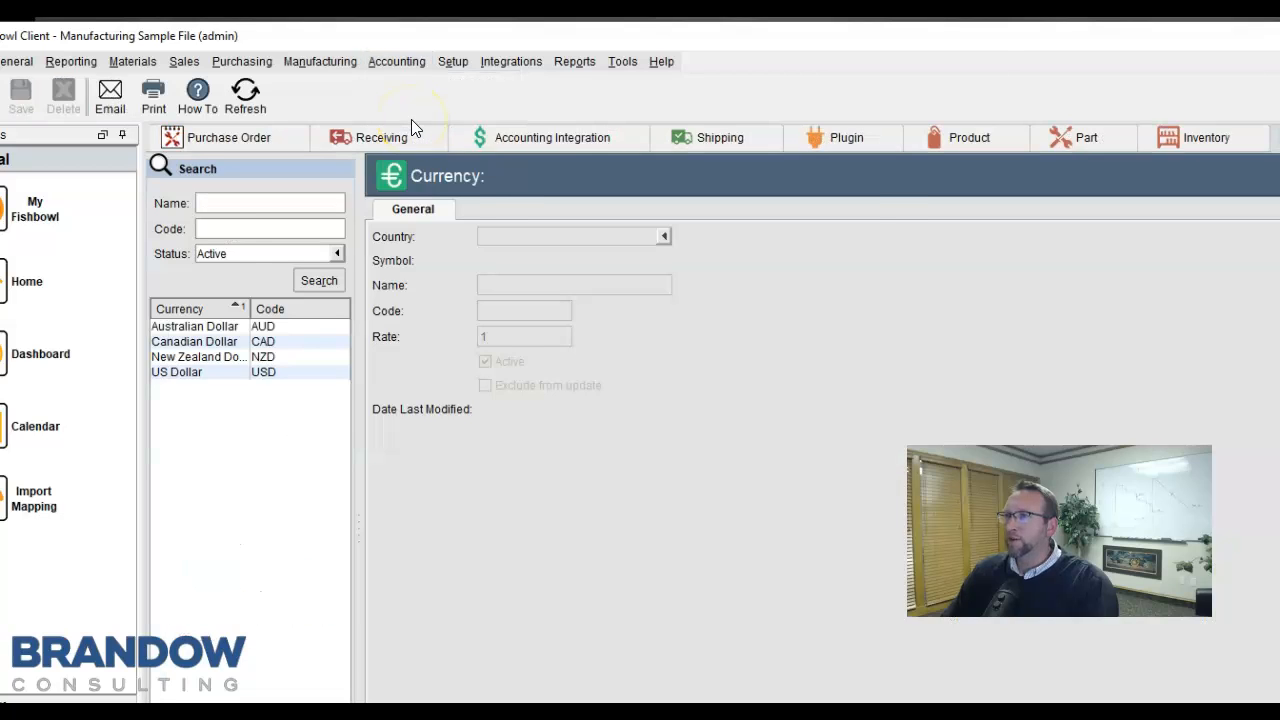